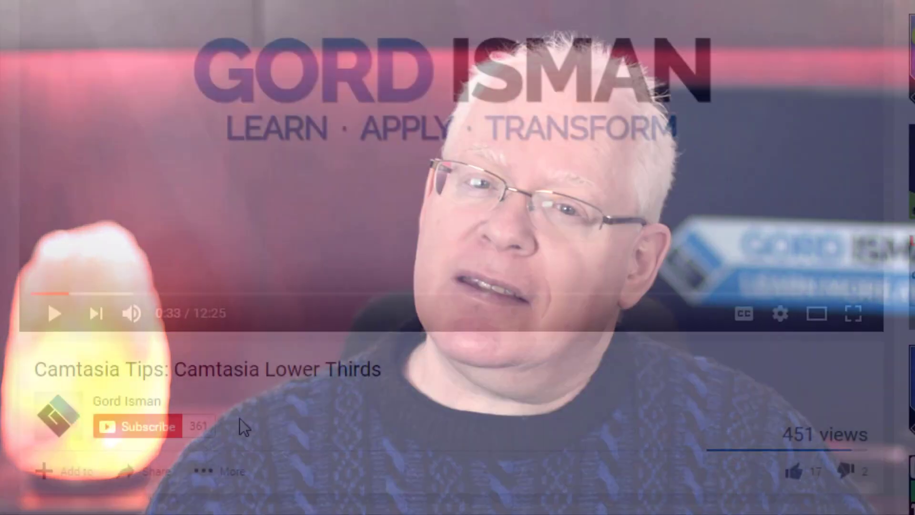
Subscribe to the channel and save 'Send me all notifications' from the bell menu.
{"action": "left_click", "coordinate": [147, 426]}
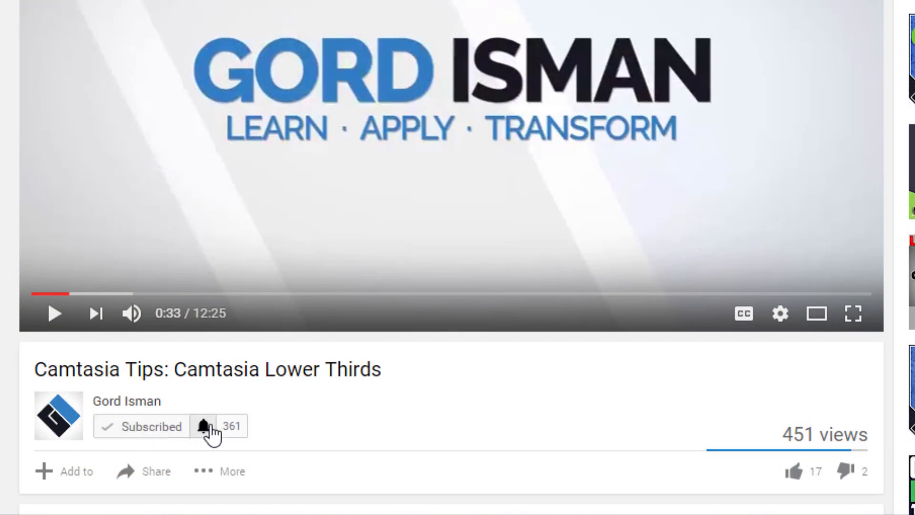
{"action": "left_click", "coordinate": [205, 426]}
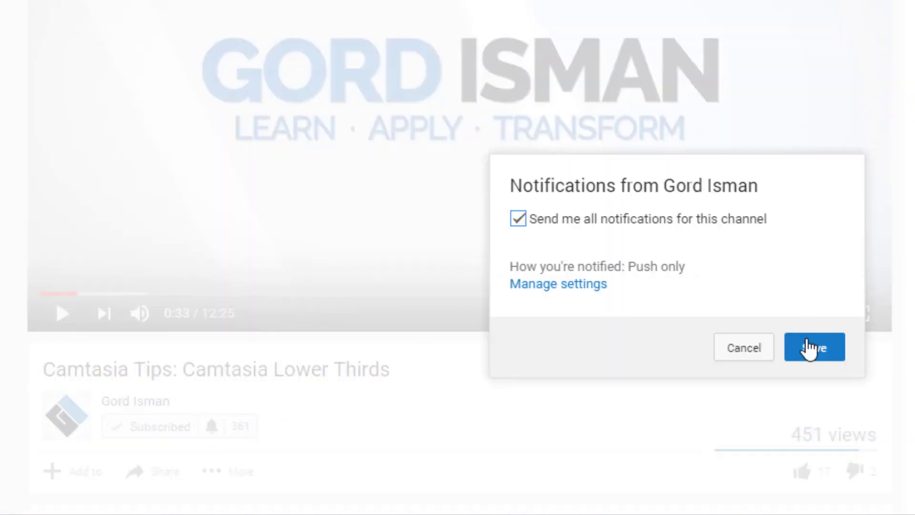
{"action": "left_click", "coordinate": [813, 348]}
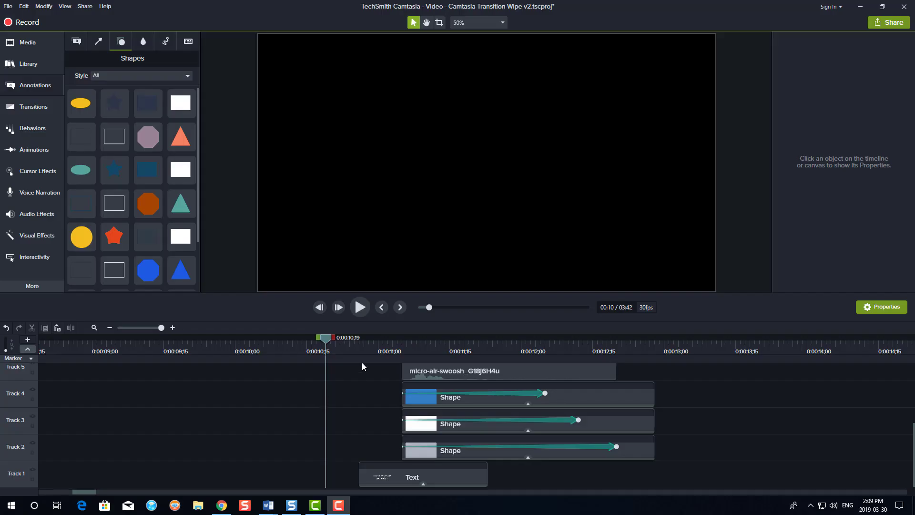
{"action": "mouse_move", "coordinate": [400, 307]}
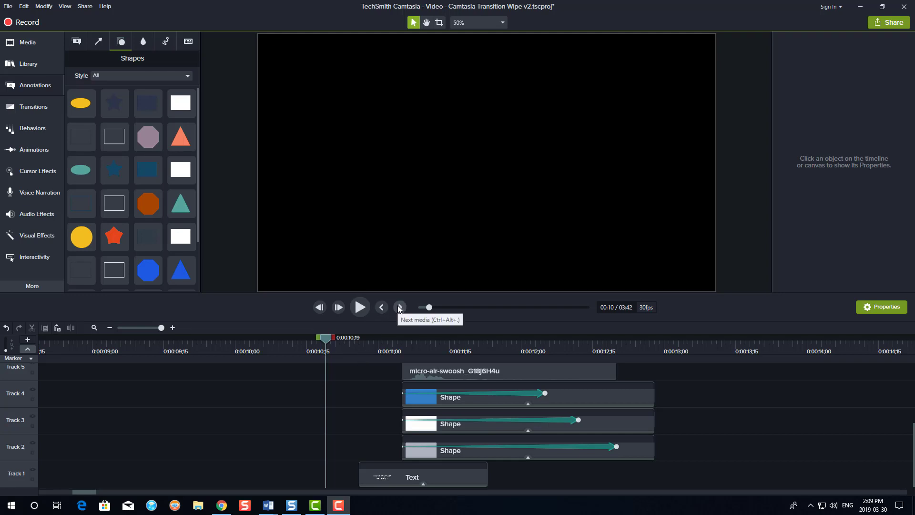
Jump to the title clip start, then play and pause the left-to-right wipe preview.
{"action": "left_click", "coordinate": [400, 307]}
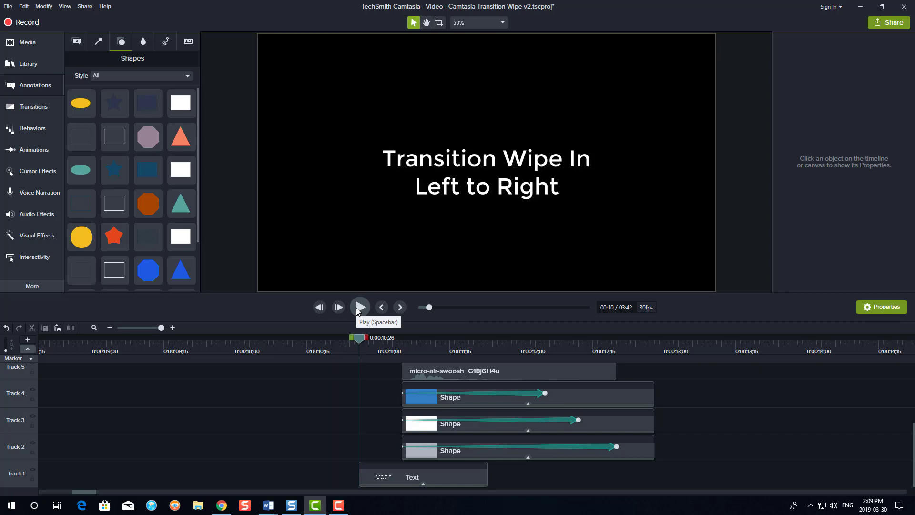
{"action": "left_click", "coordinate": [359, 307]}
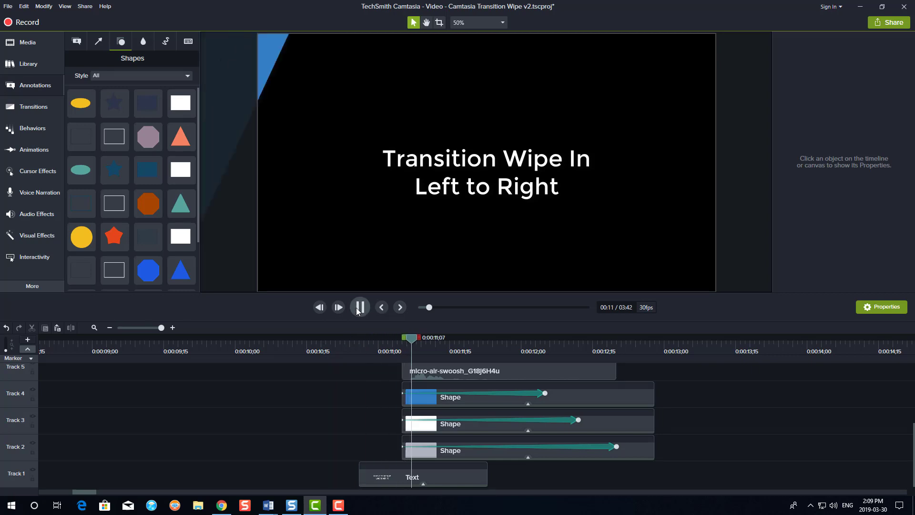
{"action": "left_click", "coordinate": [359, 307]}
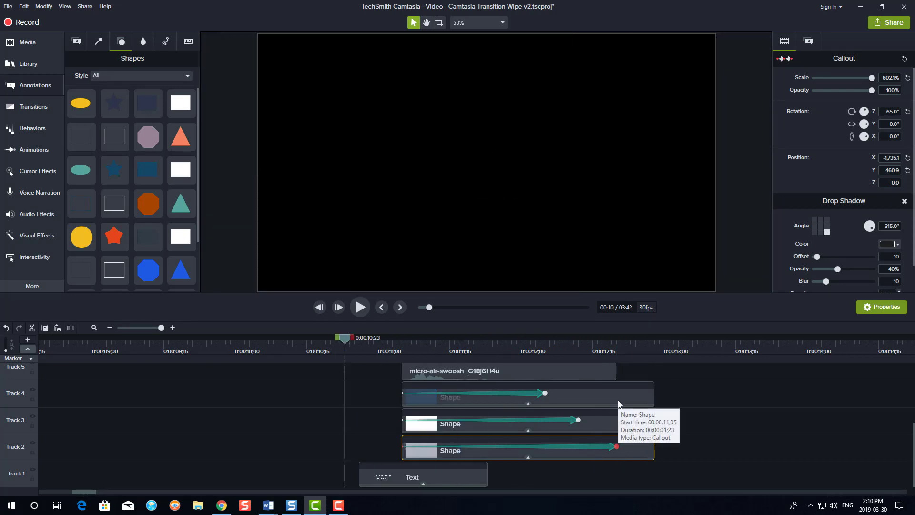
Copy the blue Shape clip on Track 4 and place the copy near 0:00:09.
{"action": "right_click", "coordinate": [527, 397]}
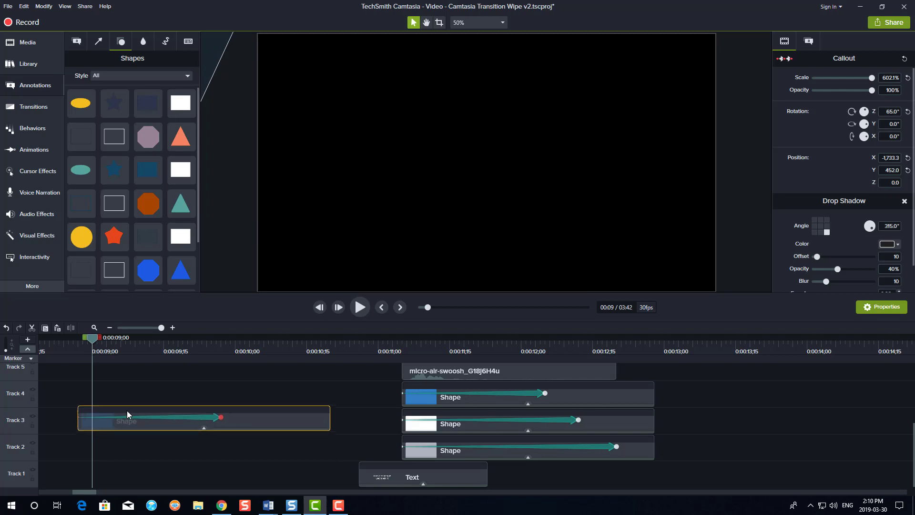
{"action": "left_click_drag", "start_coordinate": [129, 416], "coordinate": [128, 392]}
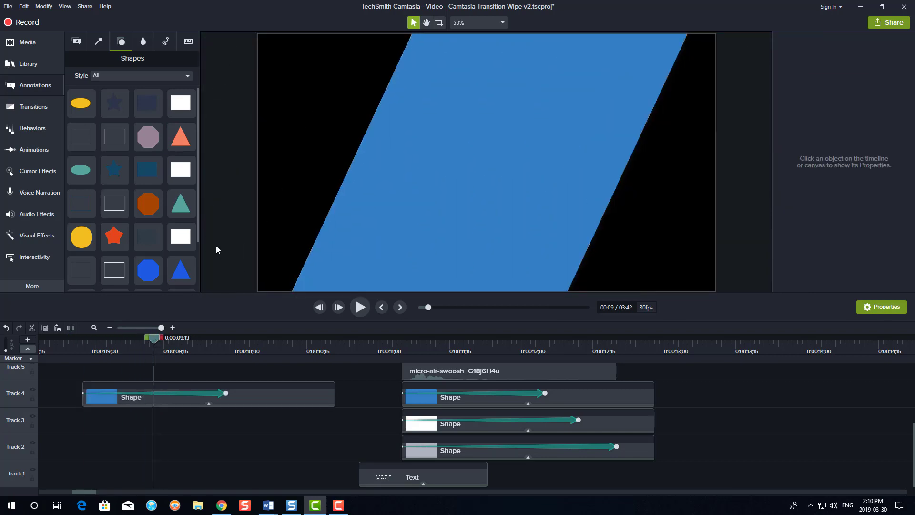
{"action": "left_click", "coordinate": [476, 23]}
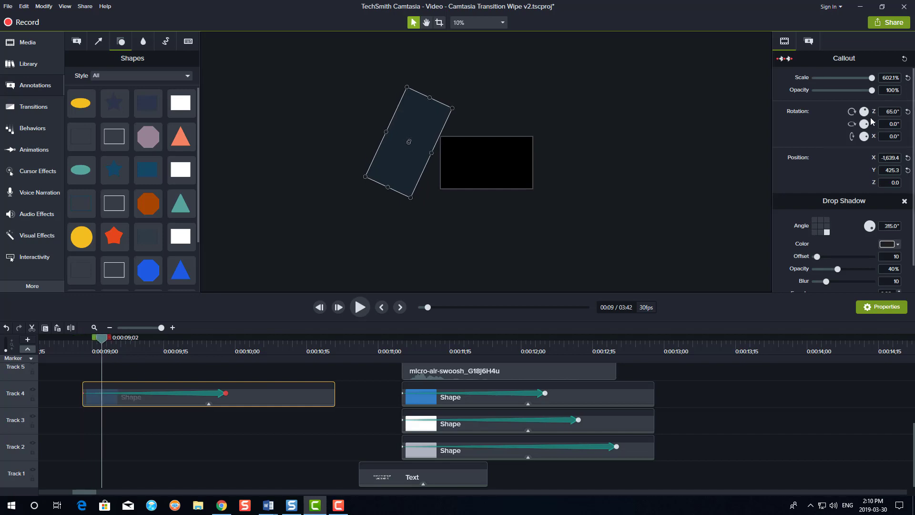
{"action": "left_click", "coordinate": [890, 112]}
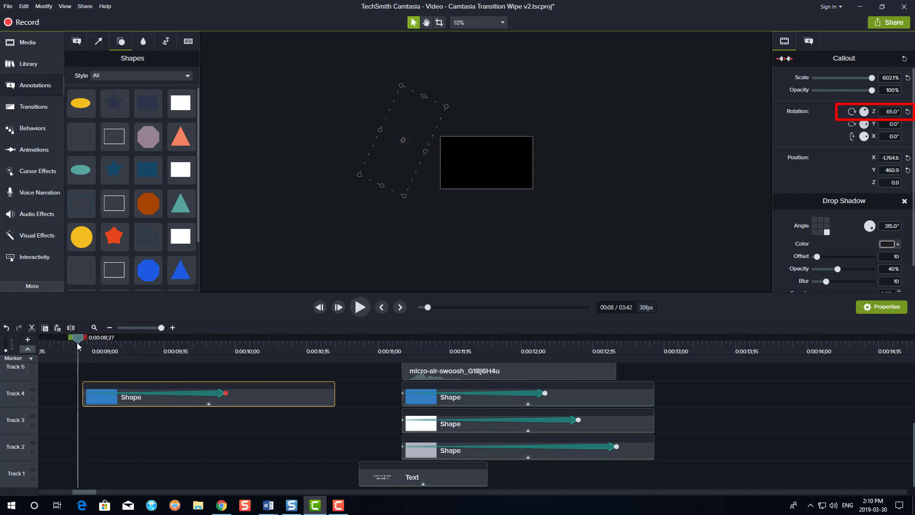
{"action": "left_click", "coordinate": [400, 307]}
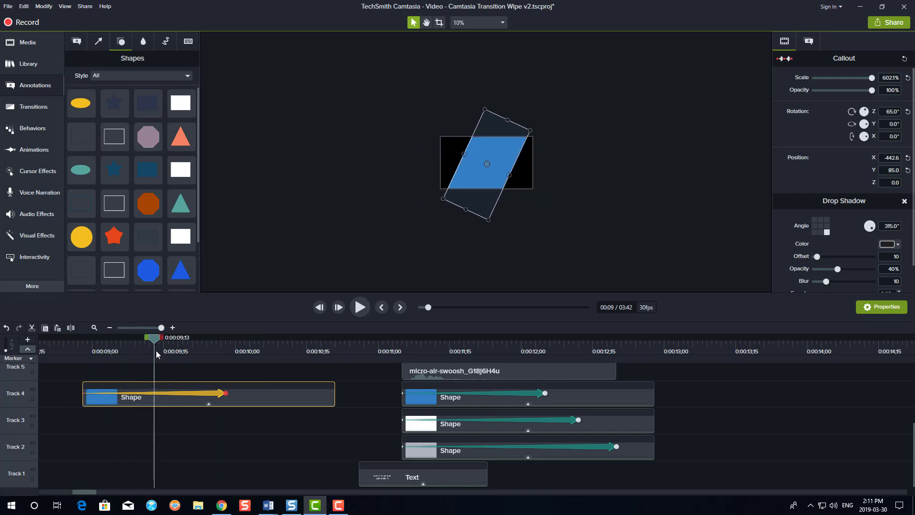
{"action": "left_click_drag", "start_coordinate": [153, 337], "coordinate": [173, 338]}
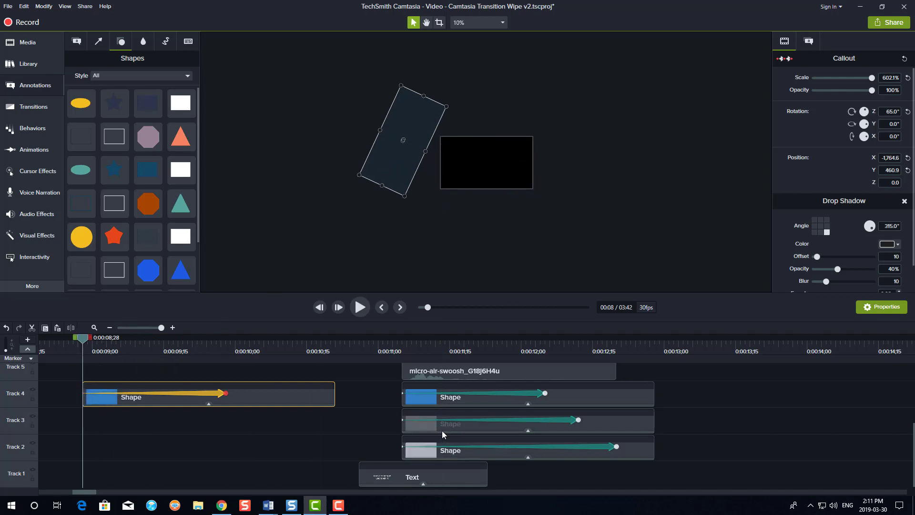
Paste a copy of the angled blue shape onto Track 3 and enable Edit All Animations.
{"action": "right_click", "coordinate": [442, 423]}
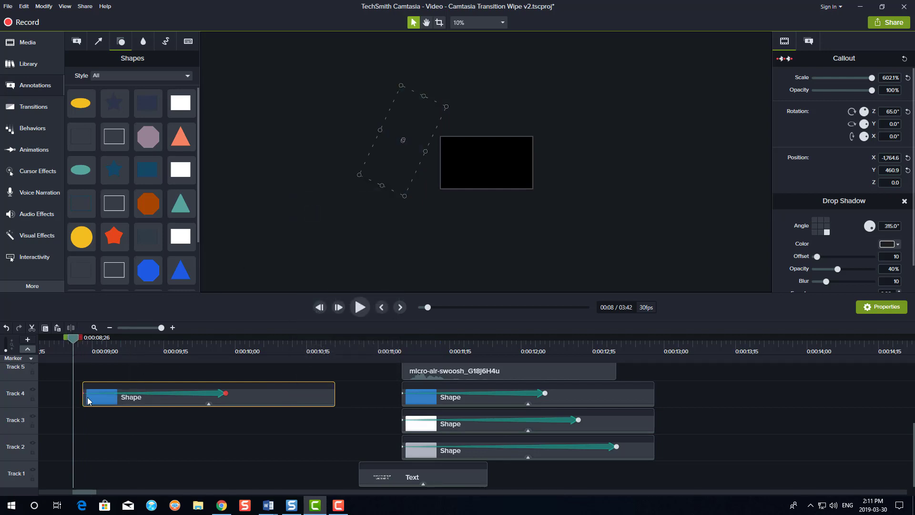
{"action": "right_click", "coordinate": [88, 401]}
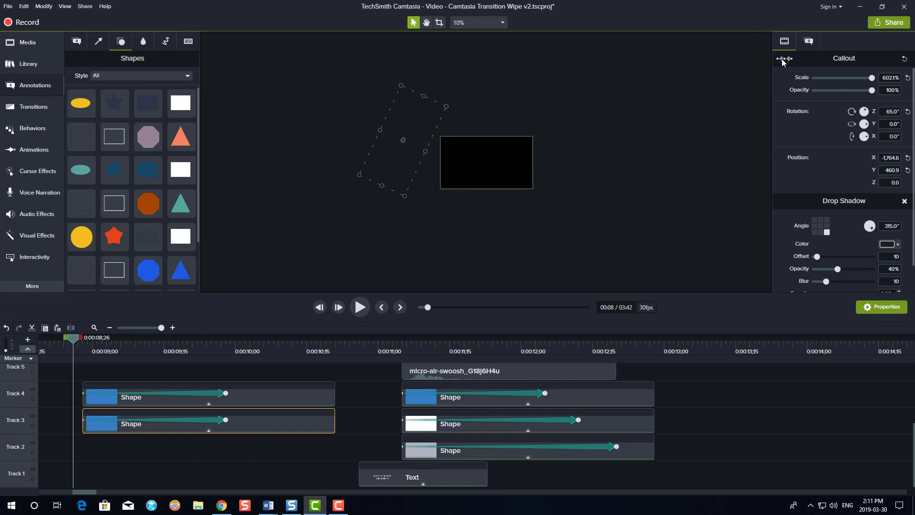
{"action": "left_click", "coordinate": [784, 59]}
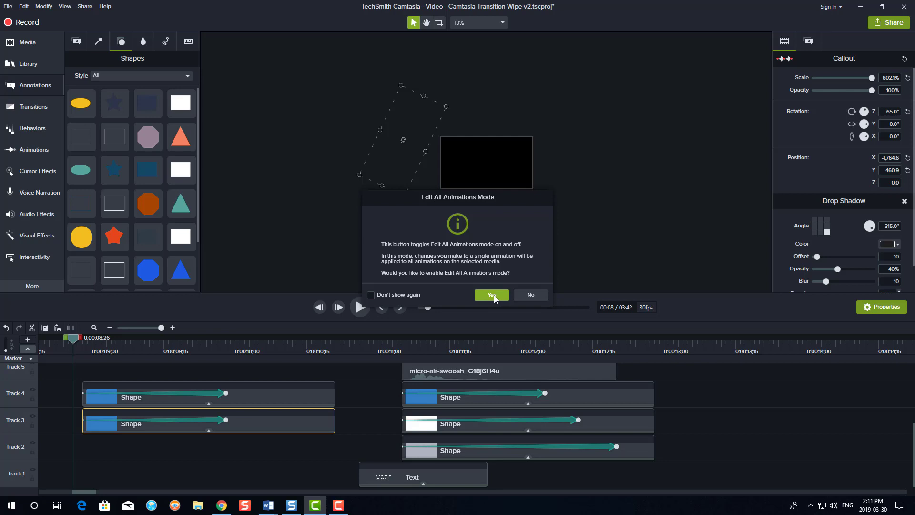
{"action": "left_click", "coordinate": [491, 295]}
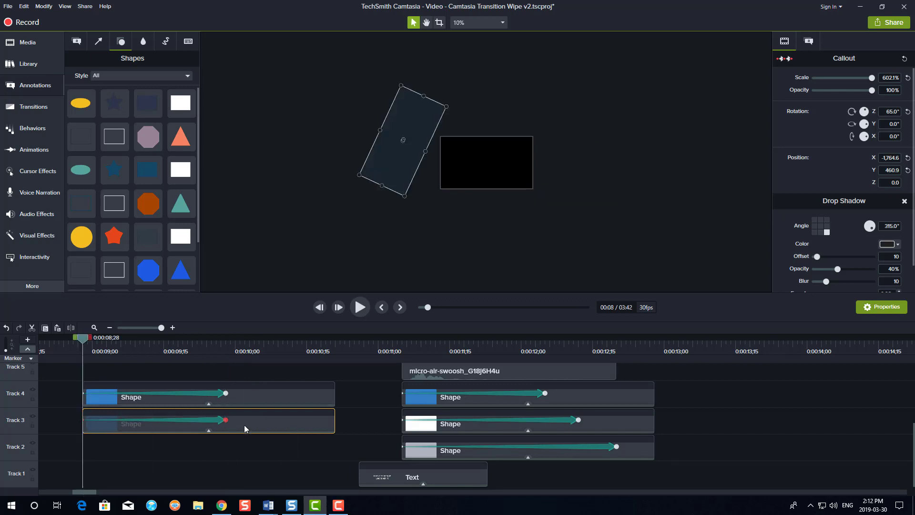
Give the Track 3 shape a white outline and stretch its animation to end later.
{"action": "left_click", "coordinate": [175, 423]}
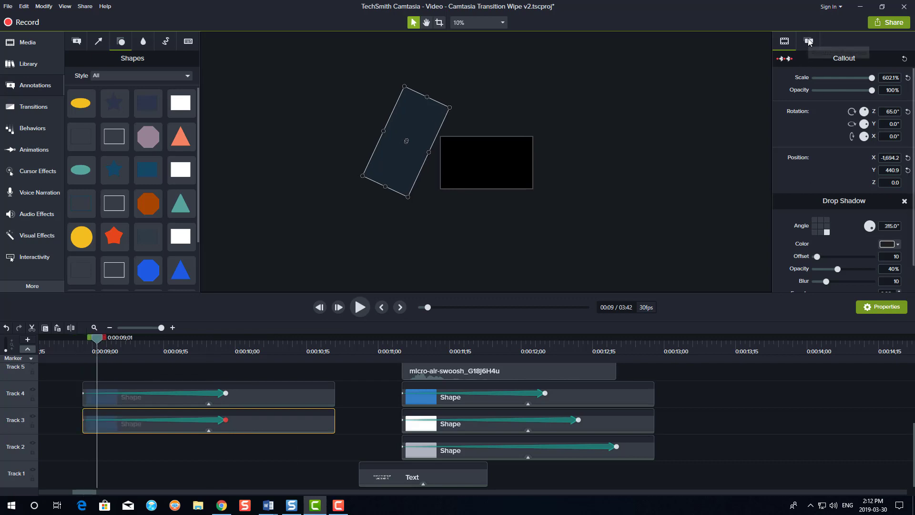
{"action": "left_click", "coordinate": [808, 41]}
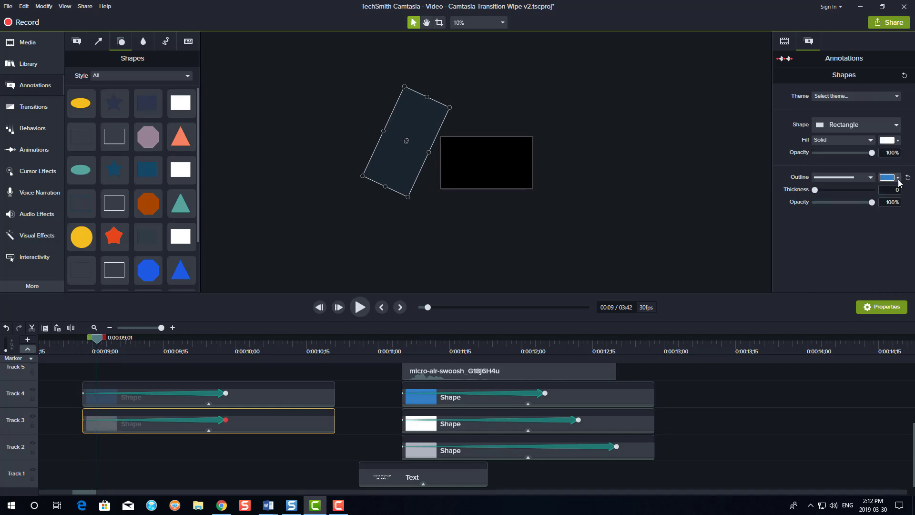
{"action": "left_click", "coordinate": [886, 177]}
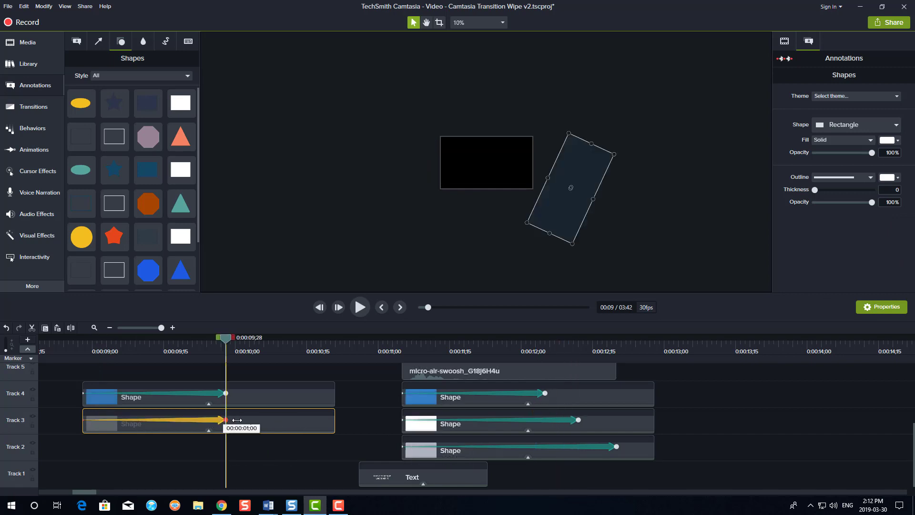
{"action": "left_click_drag", "start_coordinate": [226, 421], "coordinate": [261, 420]}
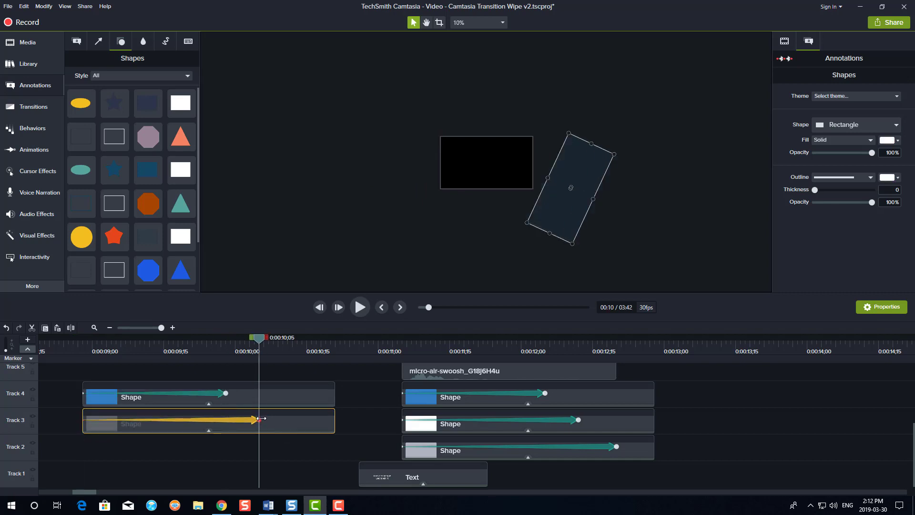
{"action": "mouse_move", "coordinate": [161, 425]}
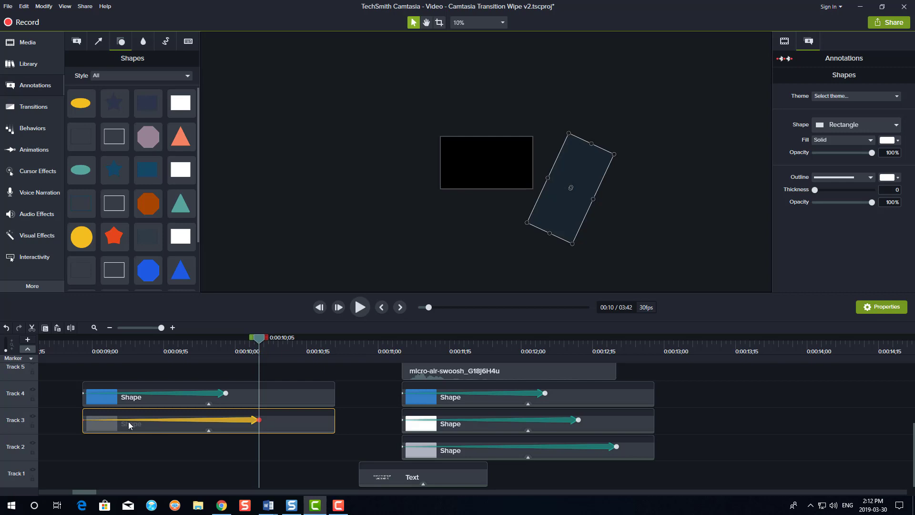
{"action": "mouse_move", "coordinate": [294, 431]}
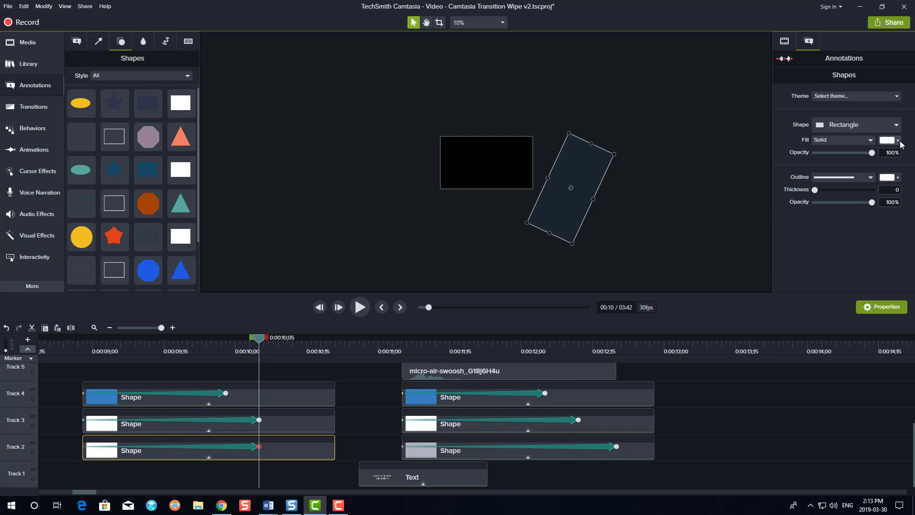
Set the third wipe shape's fill colour to white.
{"action": "left_click", "coordinate": [887, 140]}
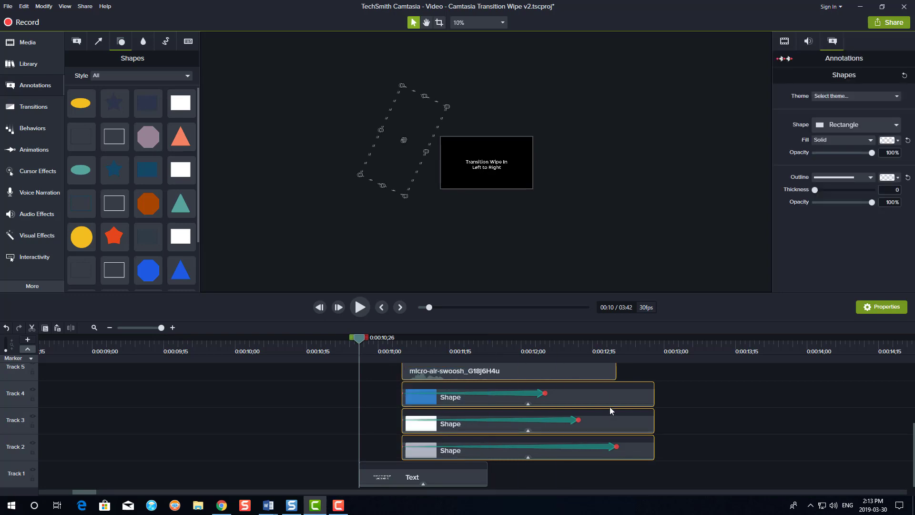
Choose Add to Library for the three selected wipe shape clips.
{"action": "right_click", "coordinate": [609, 401]}
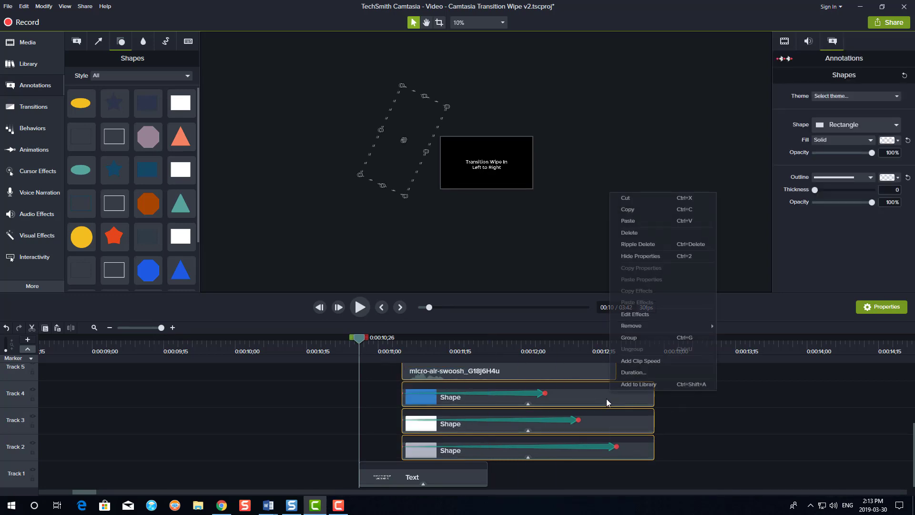
{"action": "left_click", "coordinate": [637, 384]}
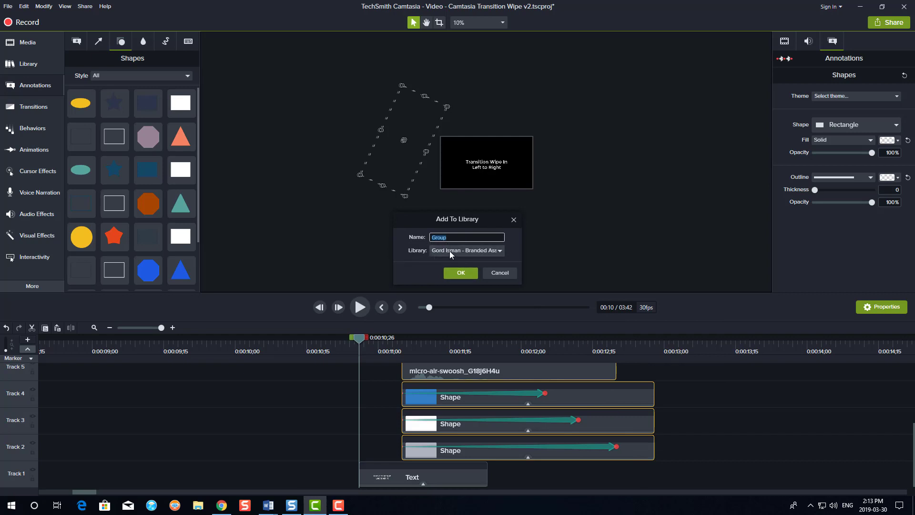
{"action": "mouse_move", "coordinate": [421, 257]}
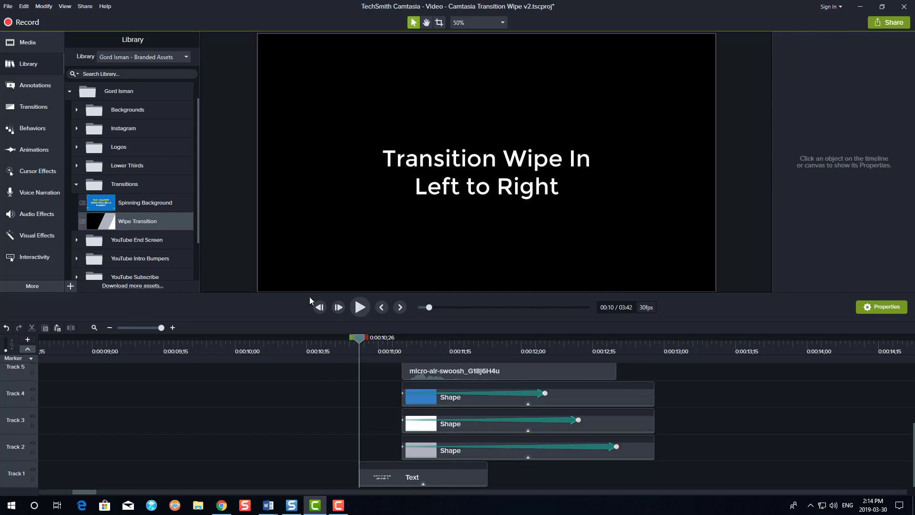
Stop playback, show Animations, and open the Track 4 shape animation's easing options.
{"action": "left_click", "coordinate": [359, 306]}
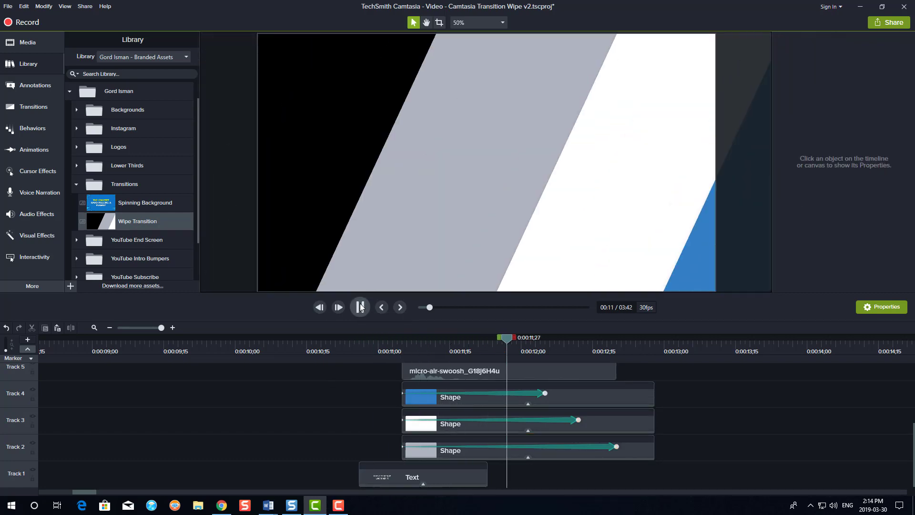
{"action": "left_click", "coordinate": [33, 150]}
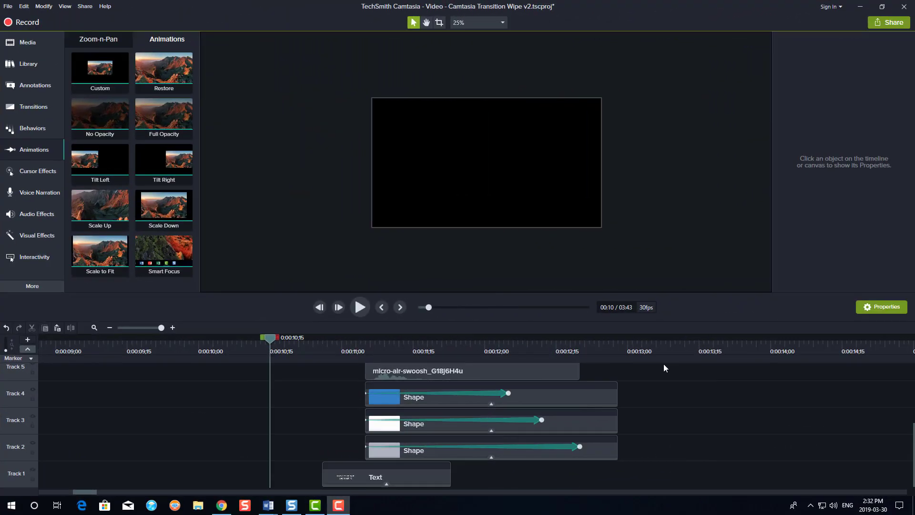
{"action": "mouse_move", "coordinate": [665, 368]}
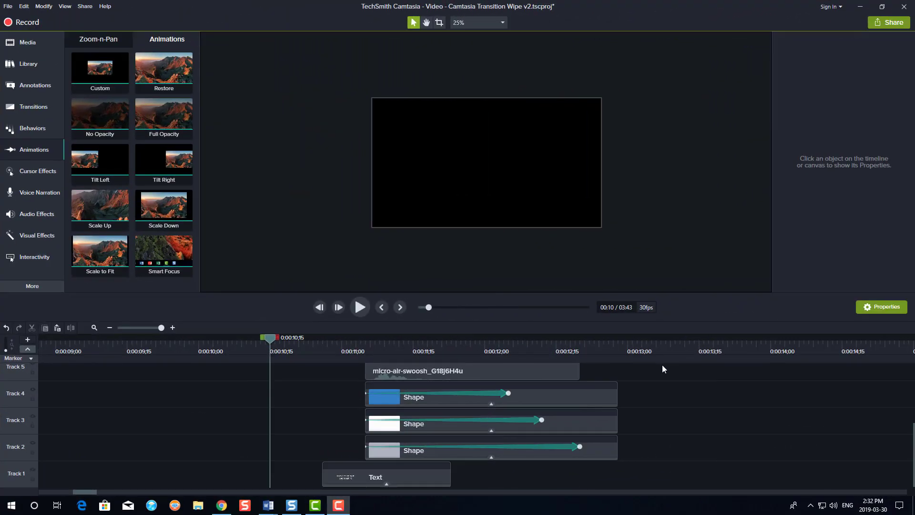
{"action": "mouse_move", "coordinate": [540, 389]}
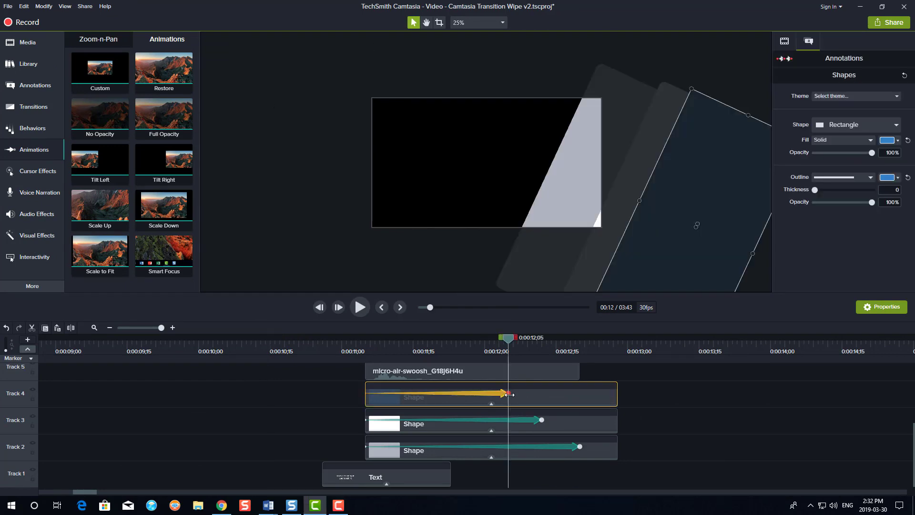
{"action": "right_click", "coordinate": [507, 393]}
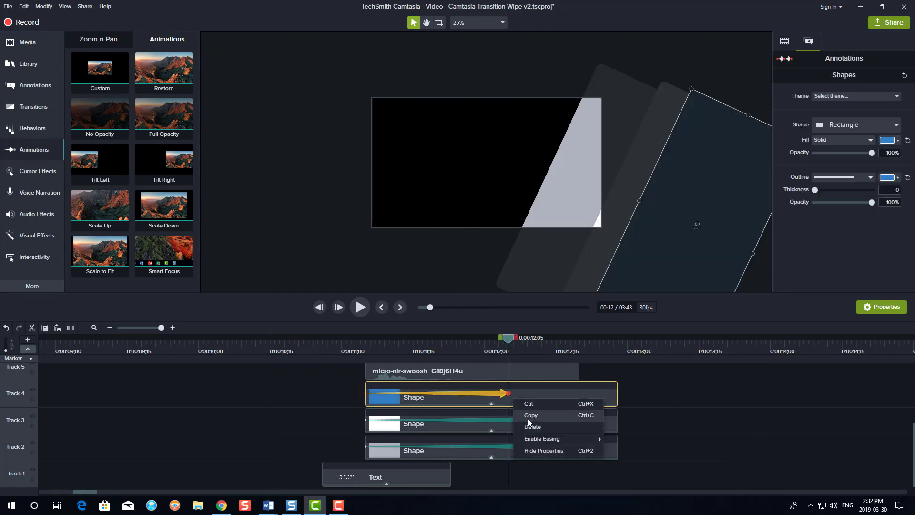
{"action": "mouse_move", "coordinate": [541, 439]}
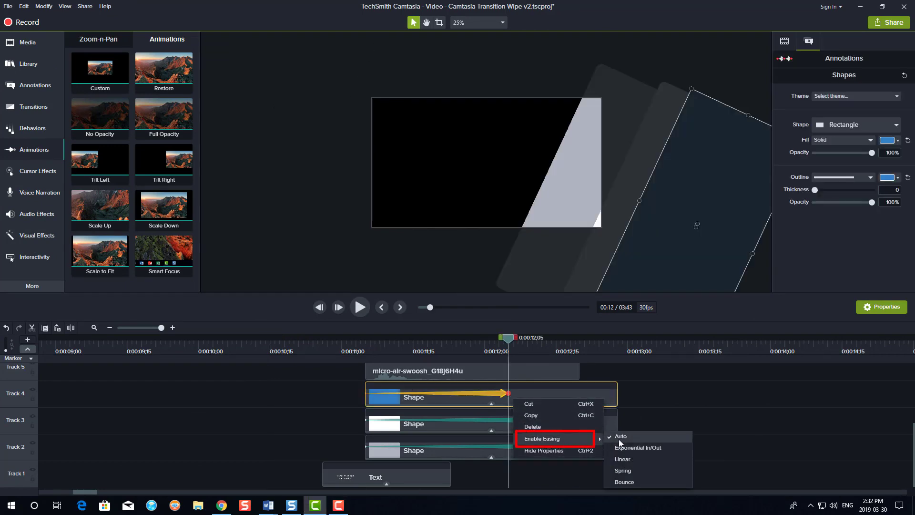
{"action": "mouse_move", "coordinate": [637, 448]}
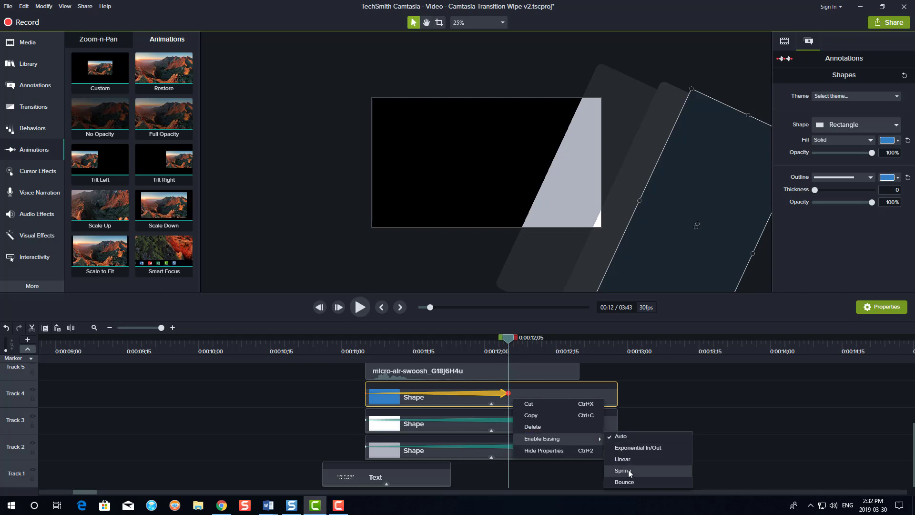
{"action": "mouse_move", "coordinate": [638, 450]}
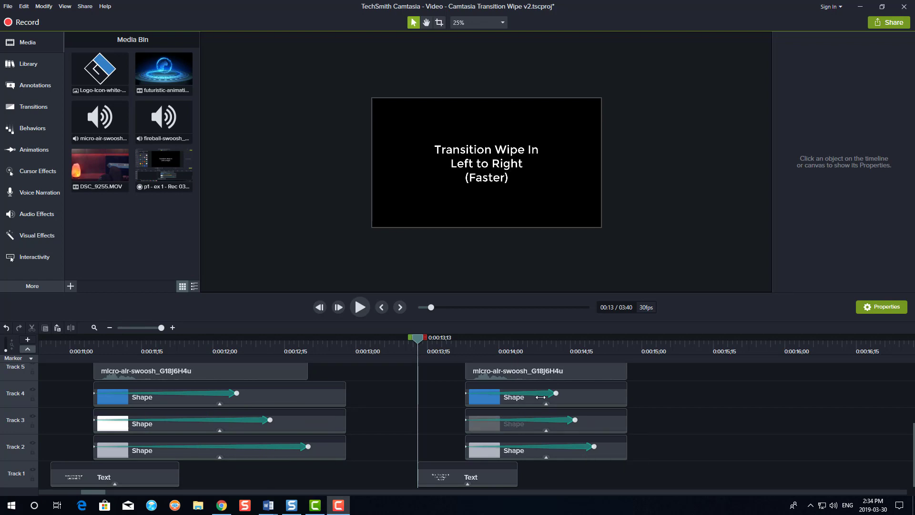
{"action": "mouse_move", "coordinate": [360, 307]}
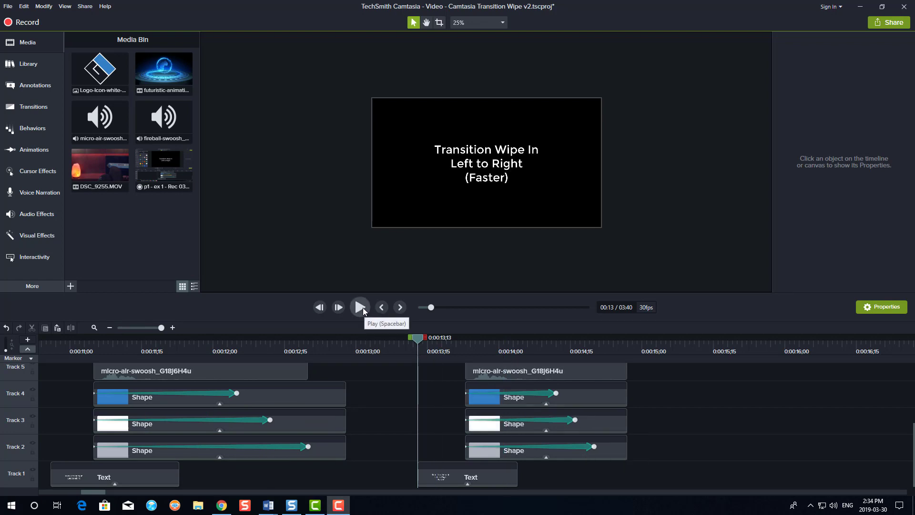
Preview the 'Faster' three-shape wipe-in example.
{"action": "left_click", "coordinate": [360, 307]}
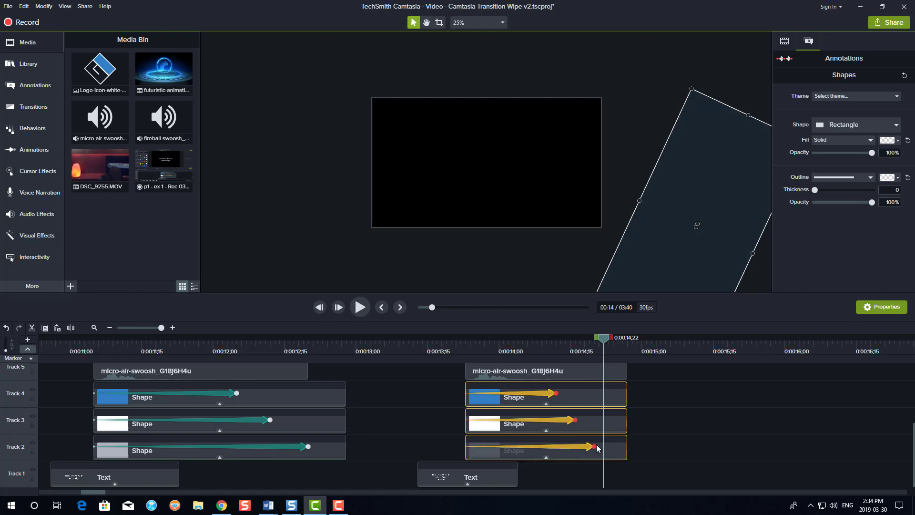
{"action": "mouse_move", "coordinate": [596, 446]}
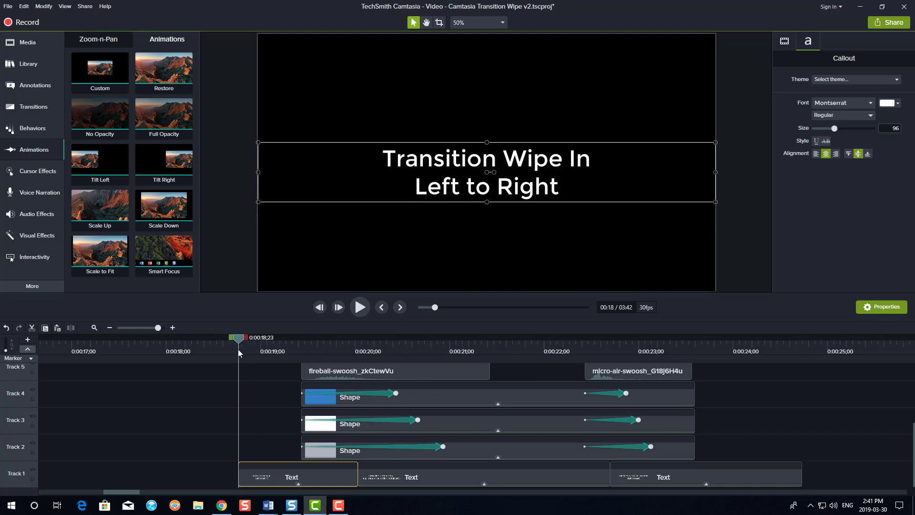
Preview the wipe-in, pause on the wipe-out title, and drop the Restore preset on the timeline.
{"action": "left_click", "coordinate": [359, 307]}
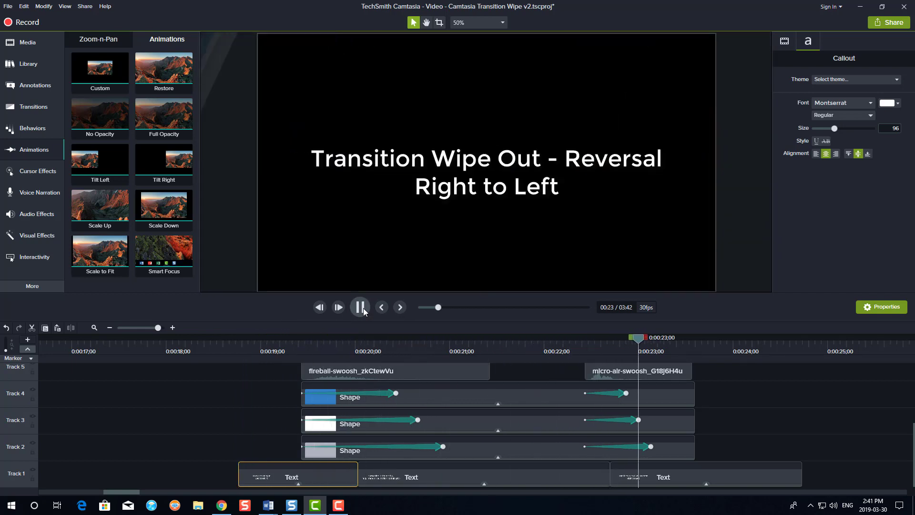
{"action": "left_click", "coordinate": [359, 307]}
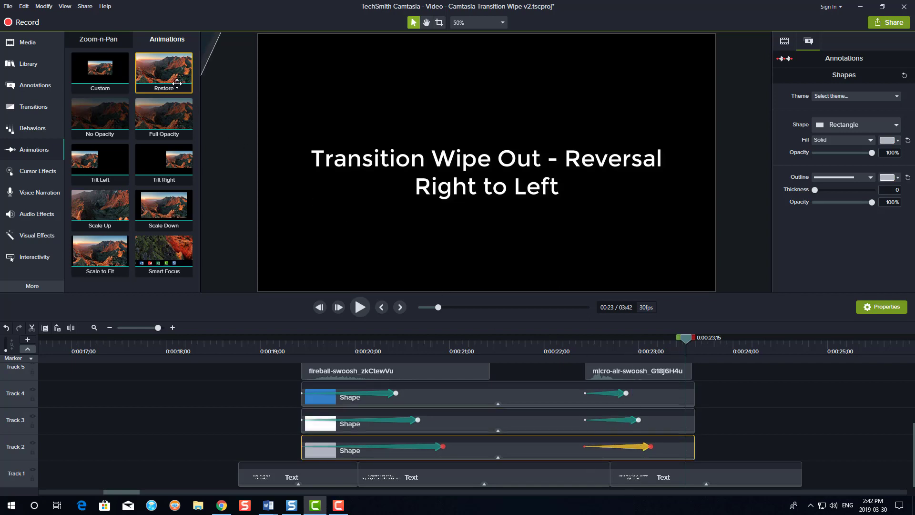
{"action": "left_click_drag", "start_coordinate": [163, 68], "coordinate": [534, 326]}
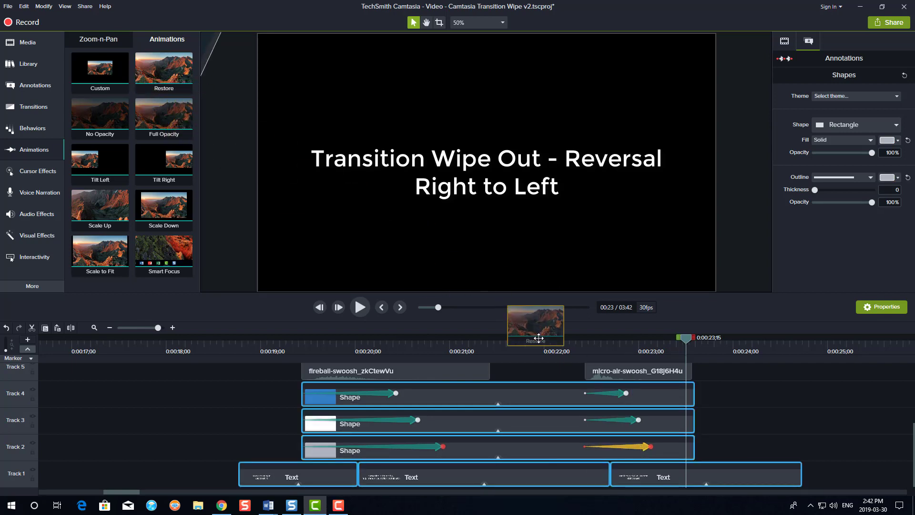
{"action": "left_click", "coordinate": [565, 393]}
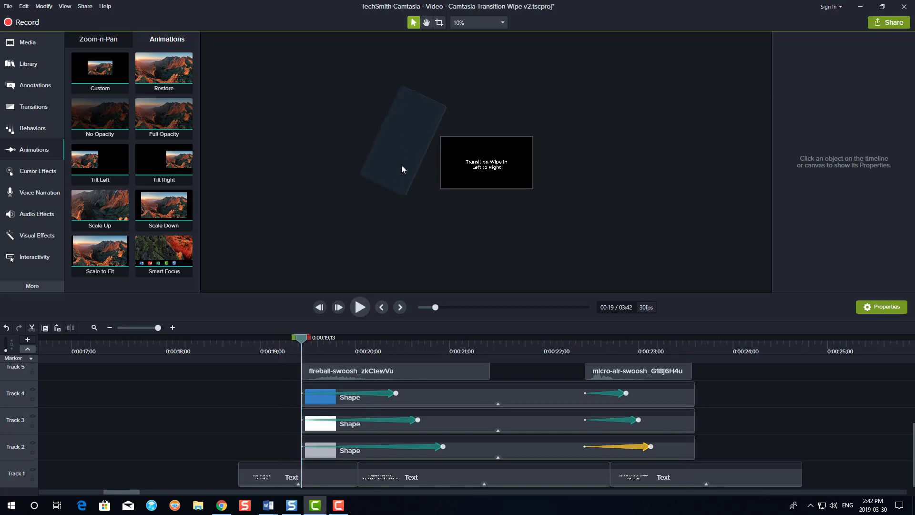
{"action": "mouse_move", "coordinate": [391, 157]}
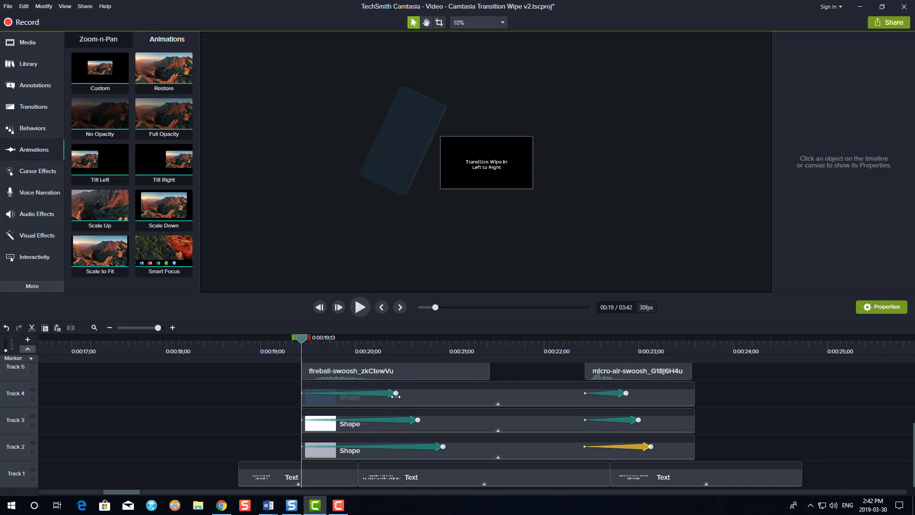
{"action": "left_click", "coordinate": [351, 394]}
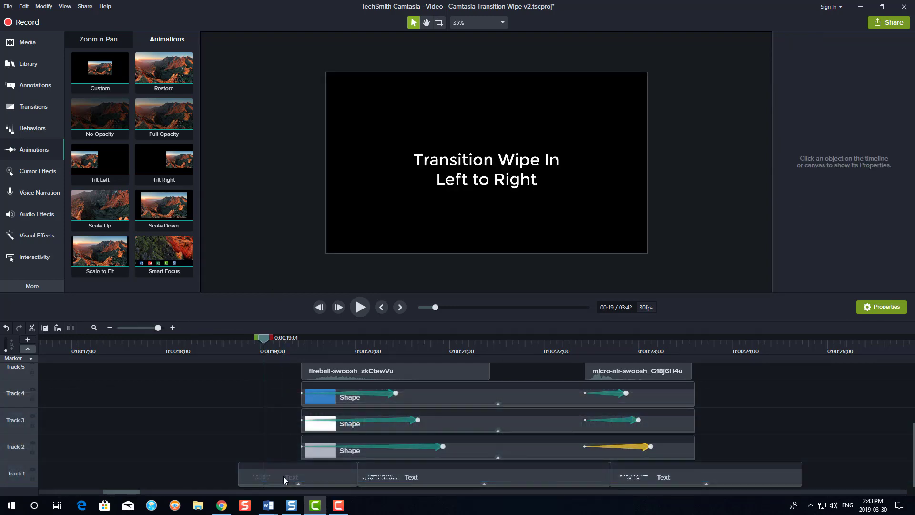
{"action": "left_click", "coordinate": [291, 477]}
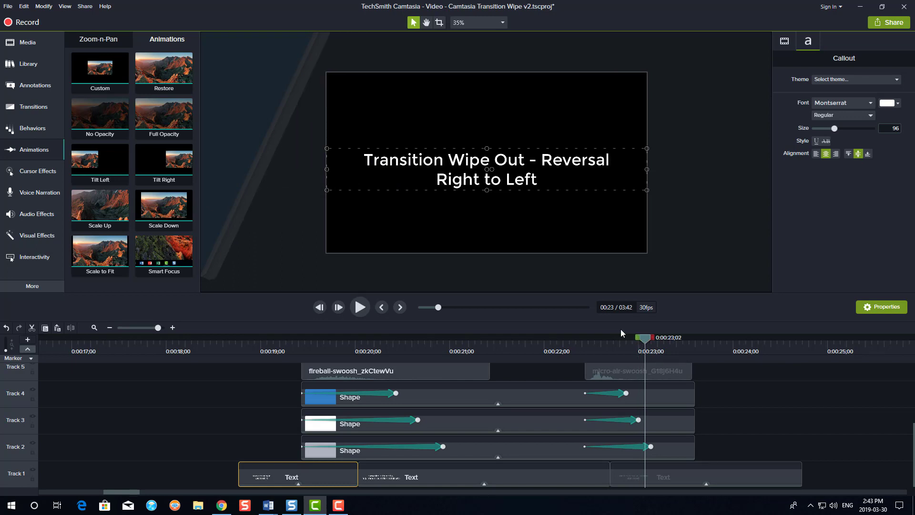
{"action": "mouse_move", "coordinate": [437, 478]}
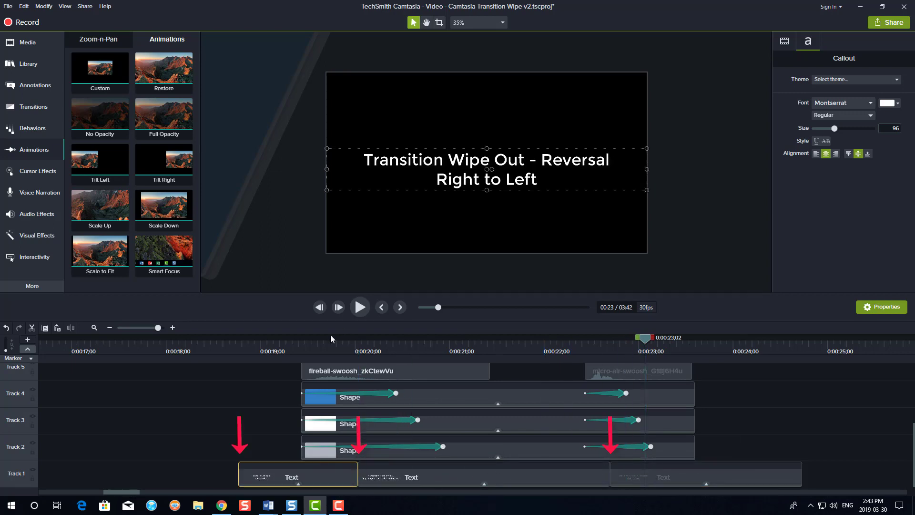
{"action": "left_click", "coordinate": [330, 338]}
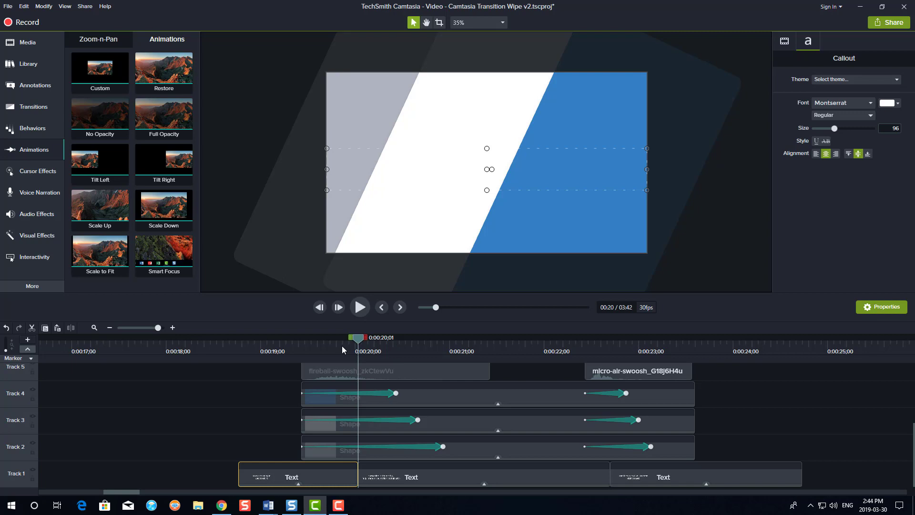
{"action": "mouse_move", "coordinate": [347, 369]}
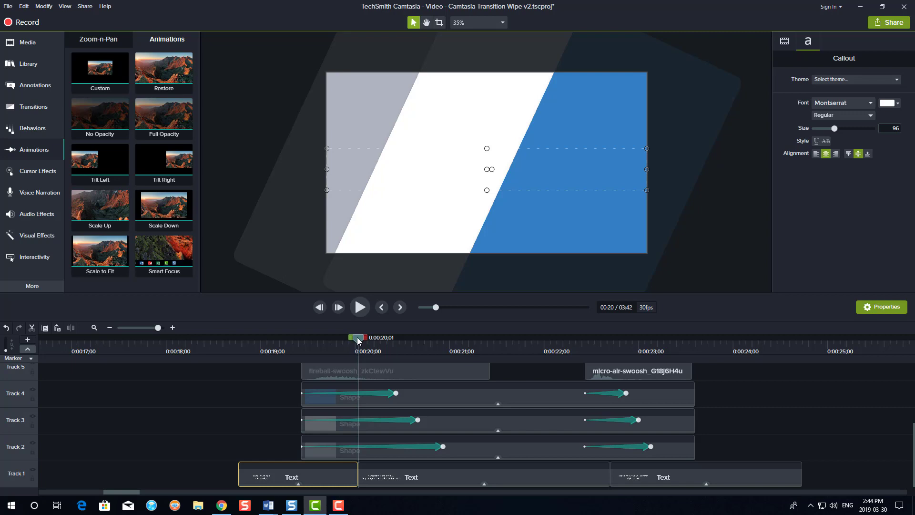
{"action": "mouse_move", "coordinate": [371, 344]}
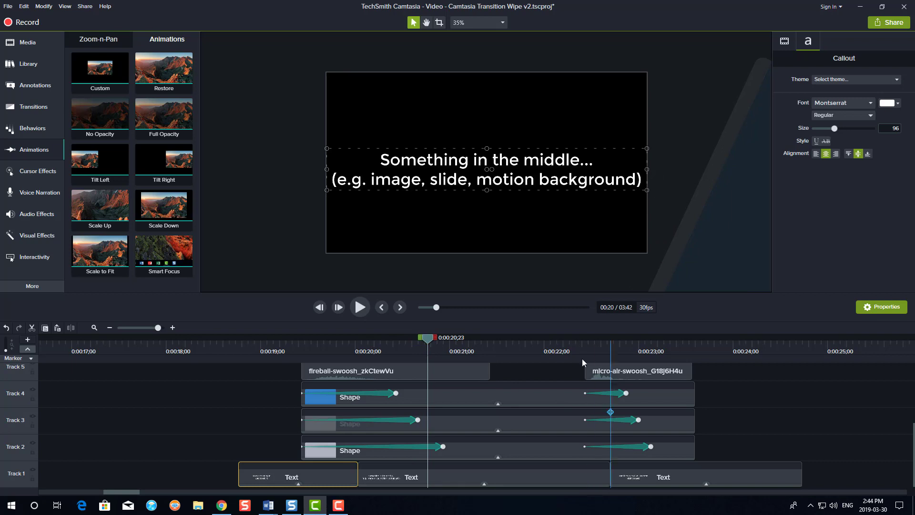
Scroll the timeline to the second wipe-shape group beside the 'Something in the middle…' title.
{"action": "left_click_drag", "start_coordinate": [426, 337], "coordinate": [583, 337]}
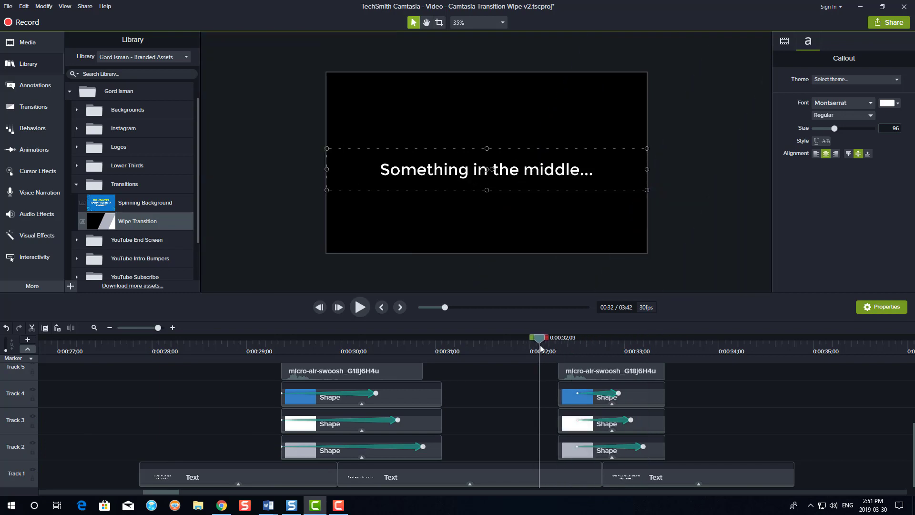
{"action": "mouse_move", "coordinate": [435, 351]}
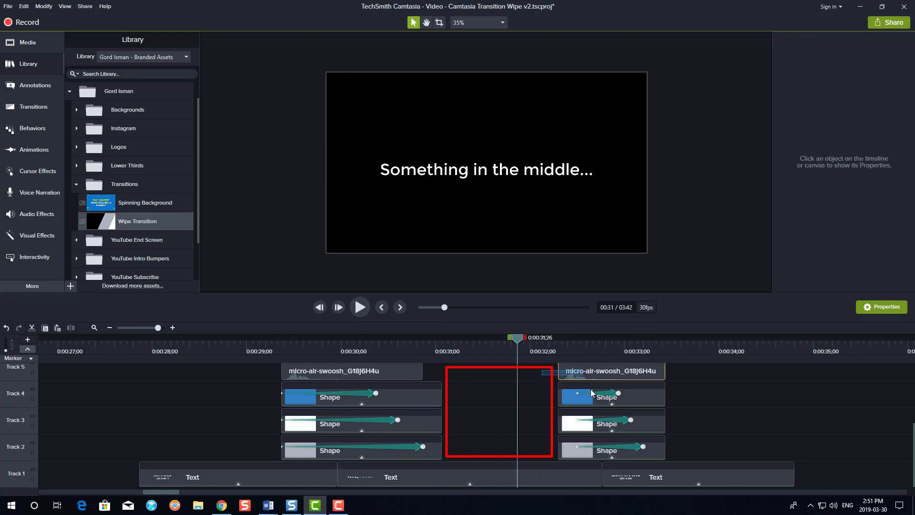
Save the three wipe-out shapes to the library's Transitions folder as 'Wipe Transition - Reversal'.
{"action": "left_click", "coordinate": [610, 397]}
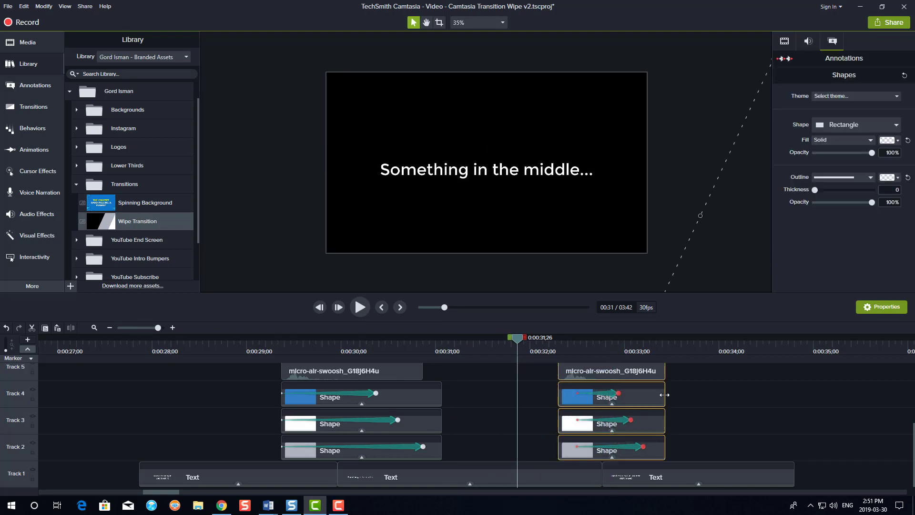
{"action": "right_click", "coordinate": [611, 397]}
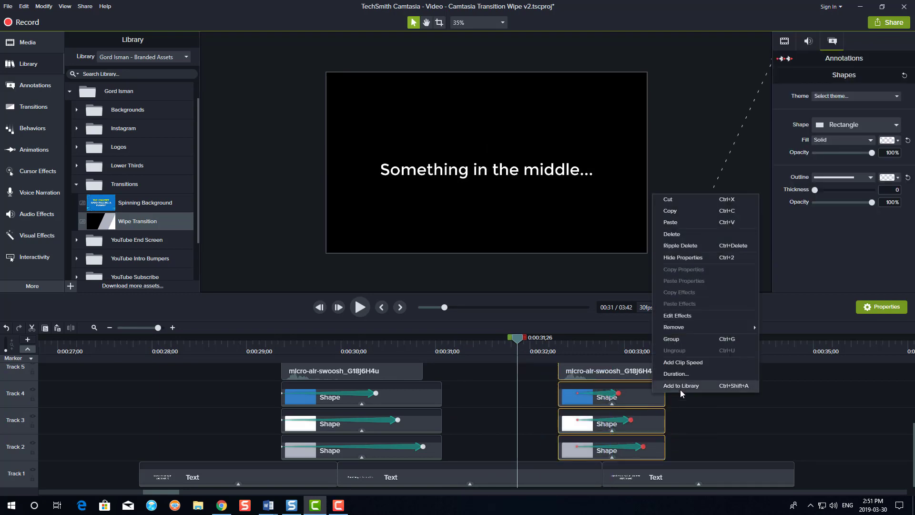
{"action": "left_click", "coordinate": [680, 386]}
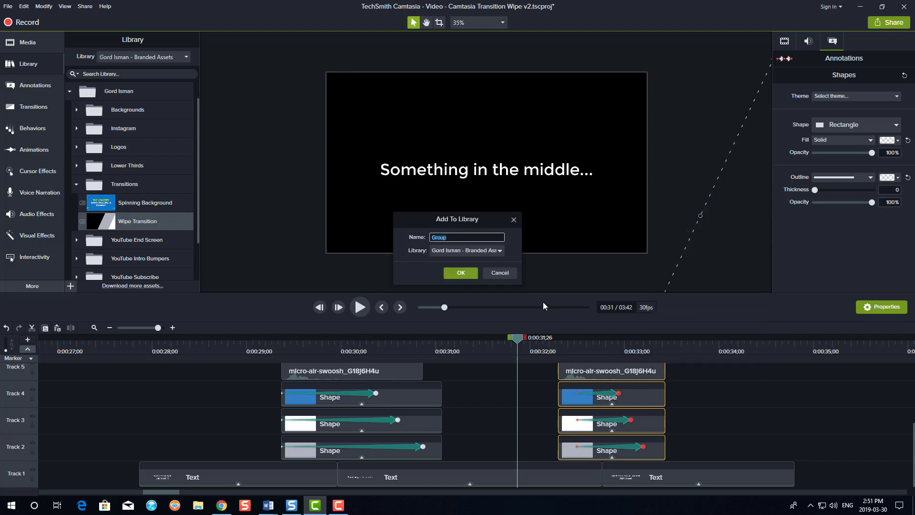
{"action": "type", "text": "Wipe Transition -"}
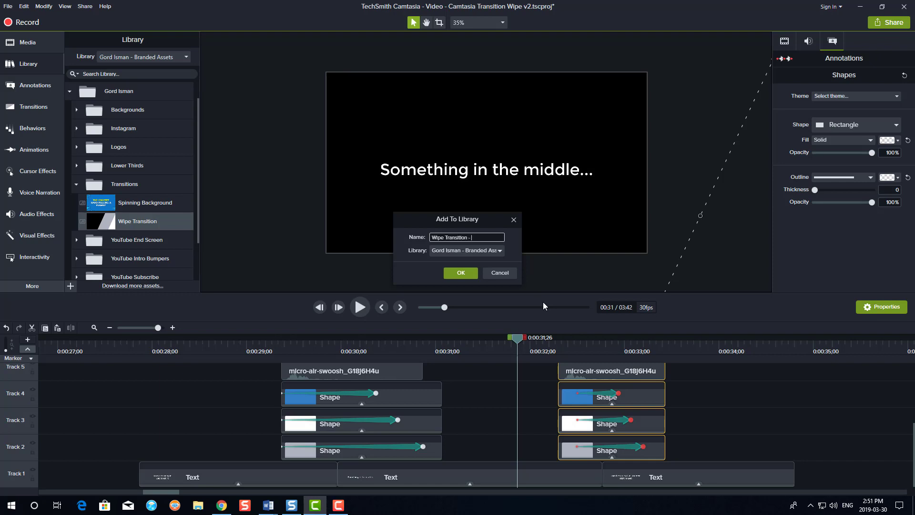
{"action": "type", "text": "Reversal"}
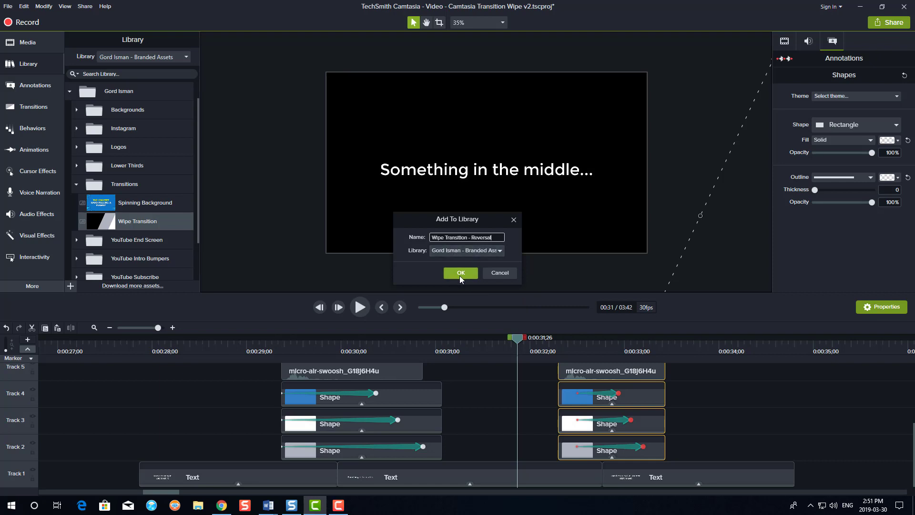
{"action": "left_click", "coordinate": [461, 273]}
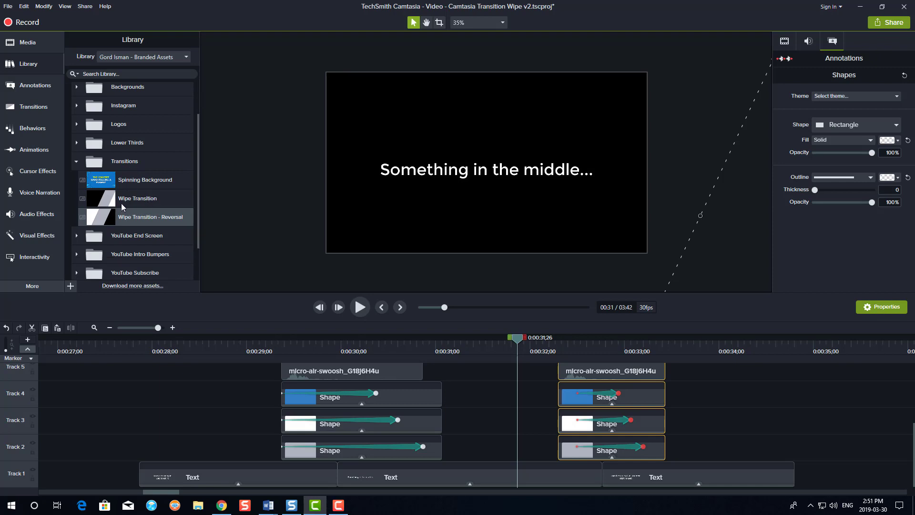
{"action": "mouse_move", "coordinate": [130, 222]}
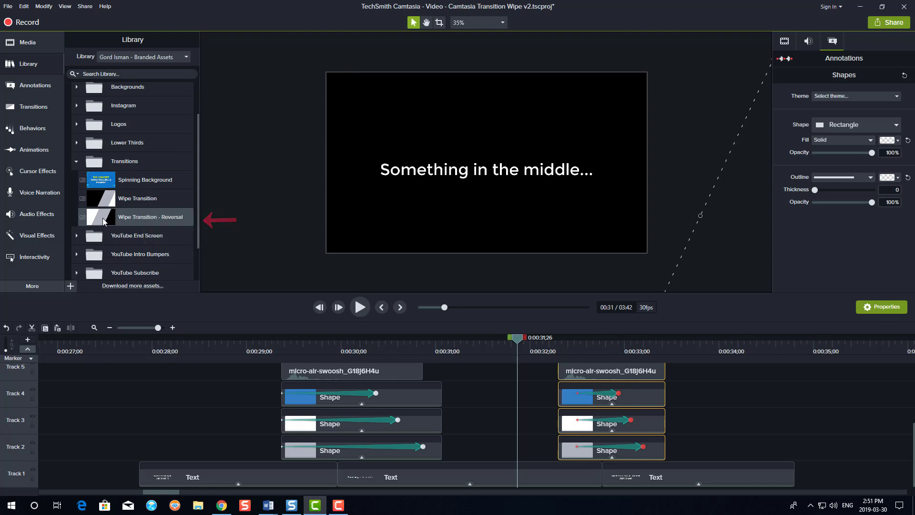
{"action": "double_click", "coordinate": [137, 216]}
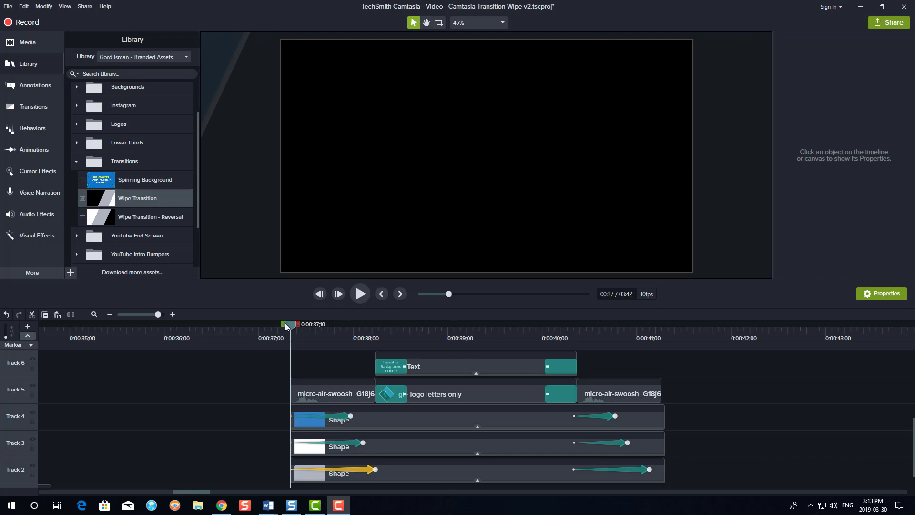
{"action": "left_click", "coordinate": [359, 294]}
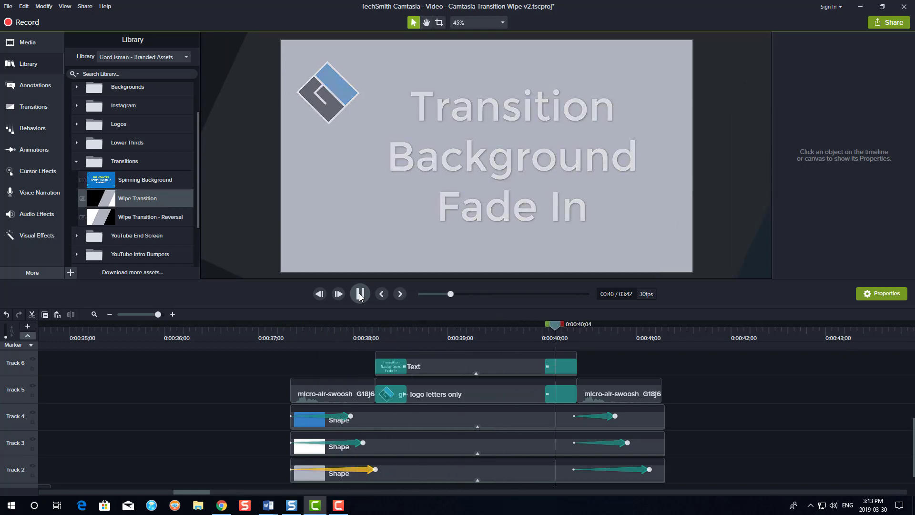
{"action": "left_click", "coordinate": [359, 293]}
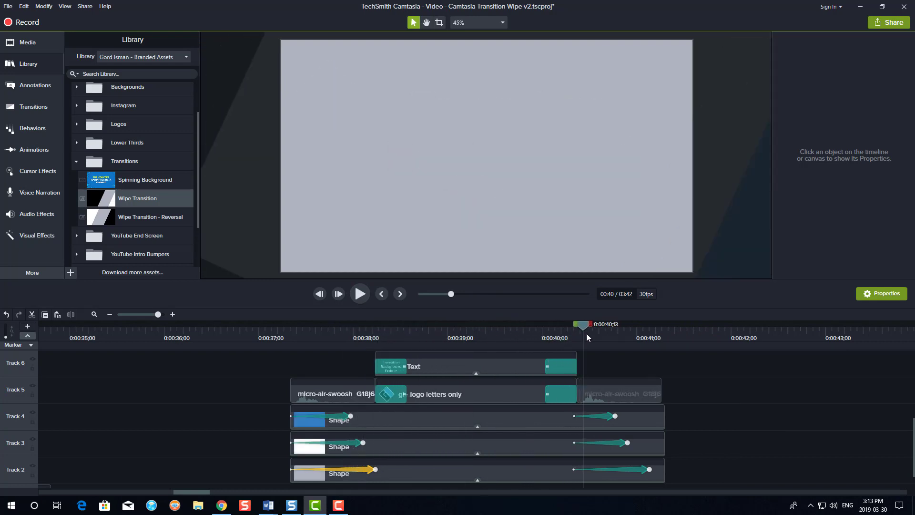
{"action": "left_click_drag", "start_coordinate": [582, 324], "coordinate": [615, 324]}
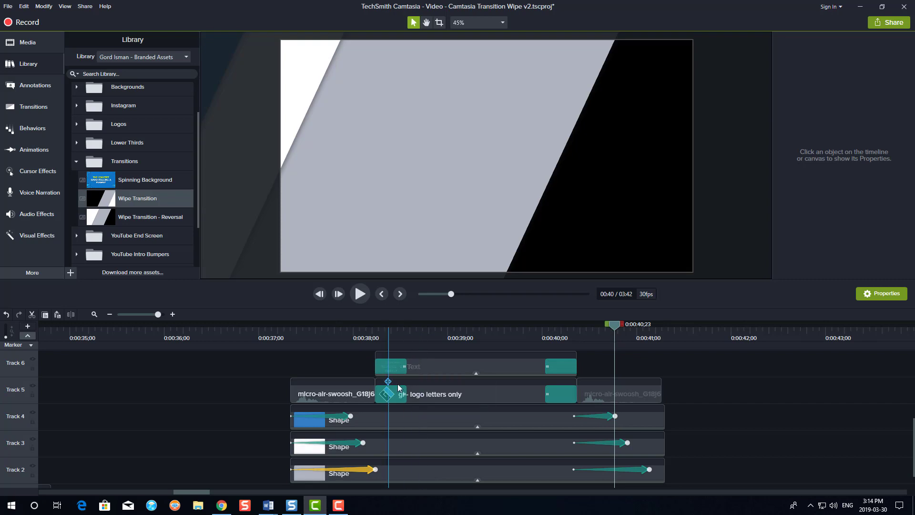
{"action": "left_click", "coordinate": [391, 366]}
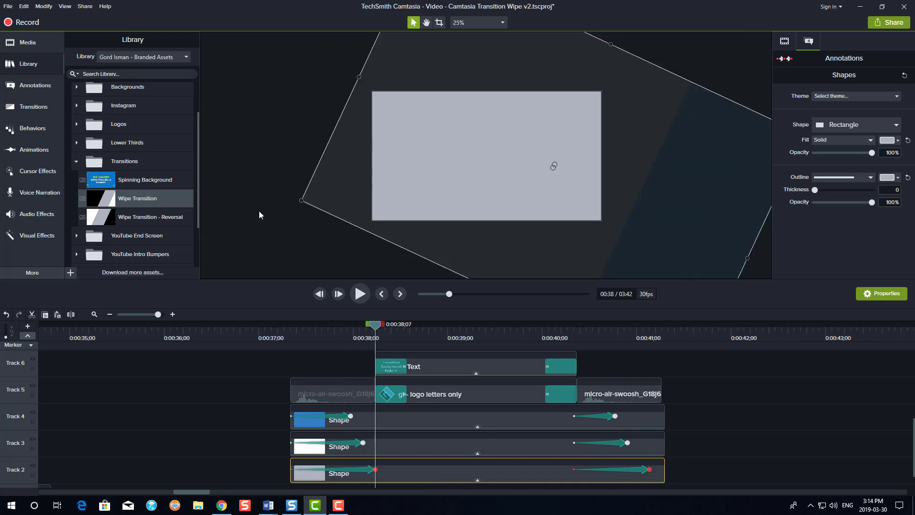
{"action": "mouse_move", "coordinate": [283, 233]}
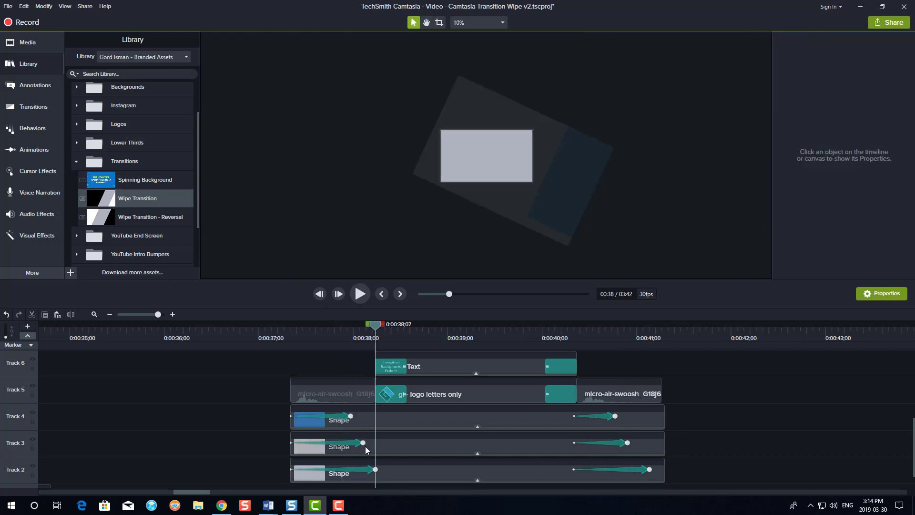
{"action": "mouse_move", "coordinate": [364, 443]}
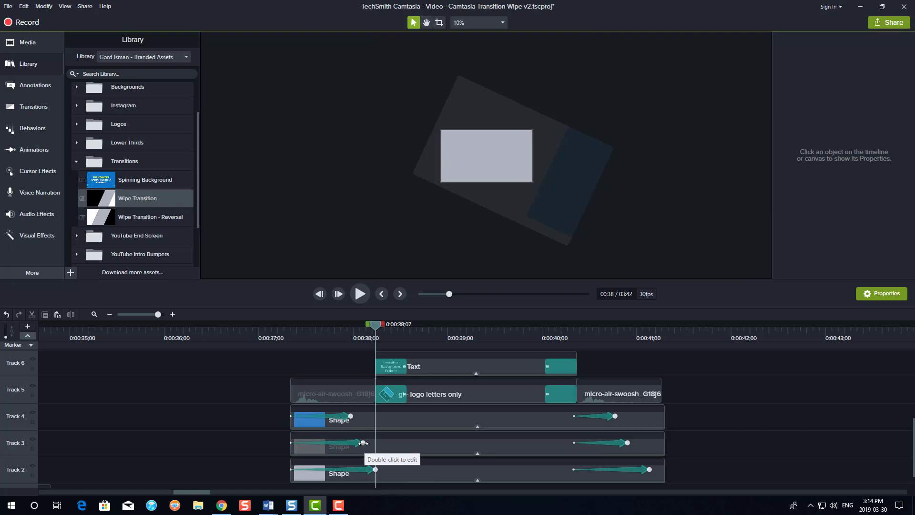
{"action": "left_click", "coordinate": [327, 443]}
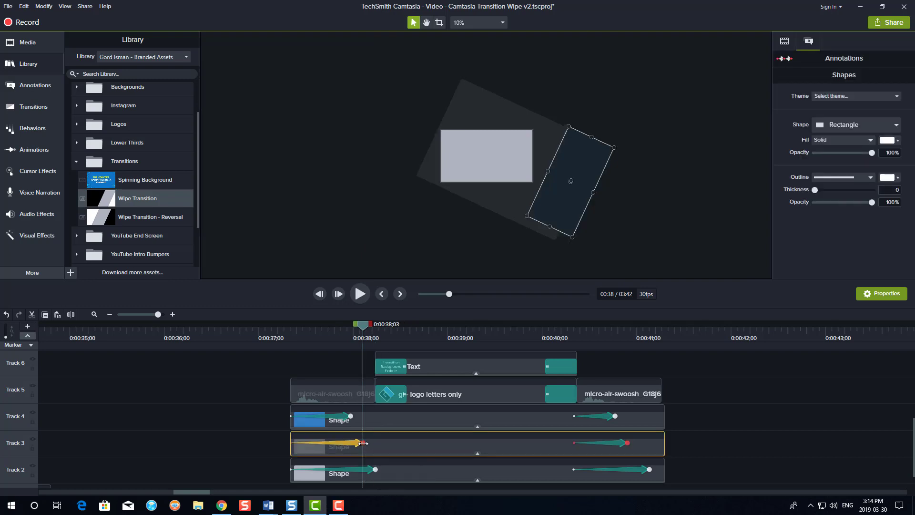
{"action": "left_click", "coordinate": [318, 416]}
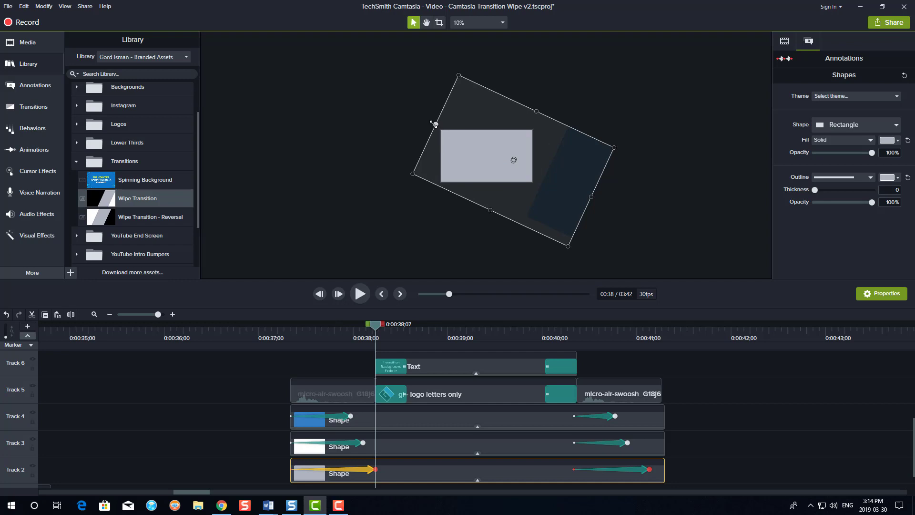
{"action": "left_click_drag", "start_coordinate": [434, 123], "coordinate": [455, 133]}
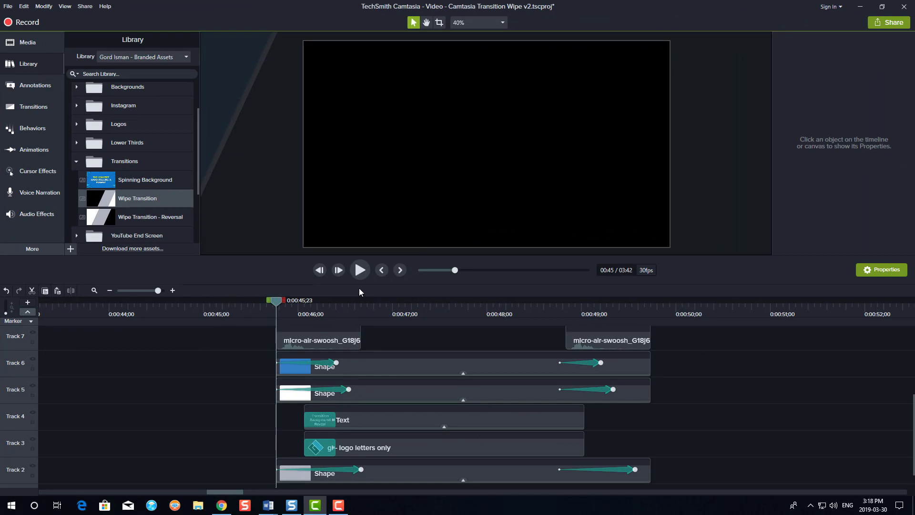
{"action": "left_click", "coordinate": [360, 270]}
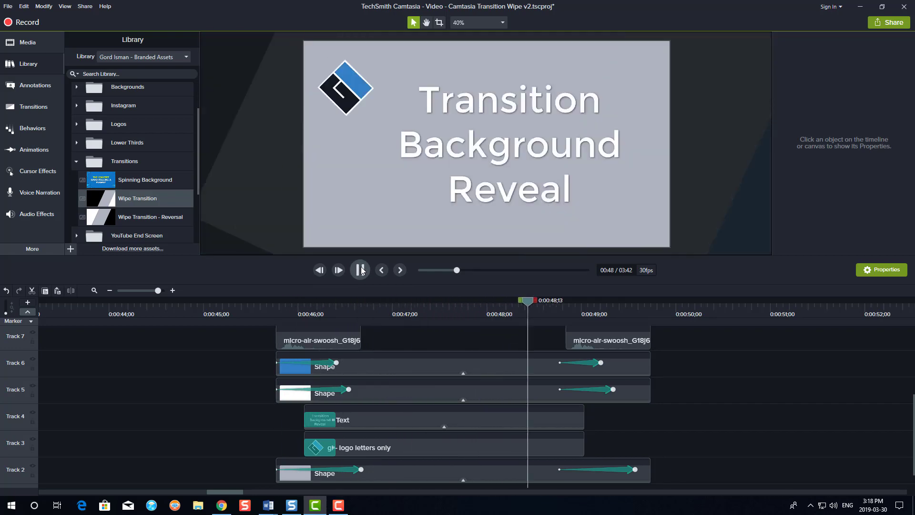
{"action": "left_click", "coordinate": [359, 270]}
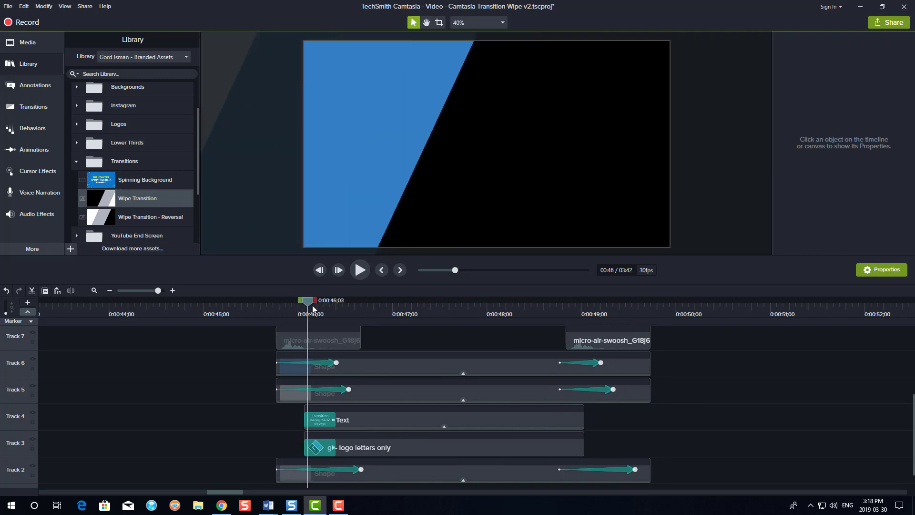
{"action": "left_click_drag", "start_coordinate": [307, 300], "coordinate": [321, 300]}
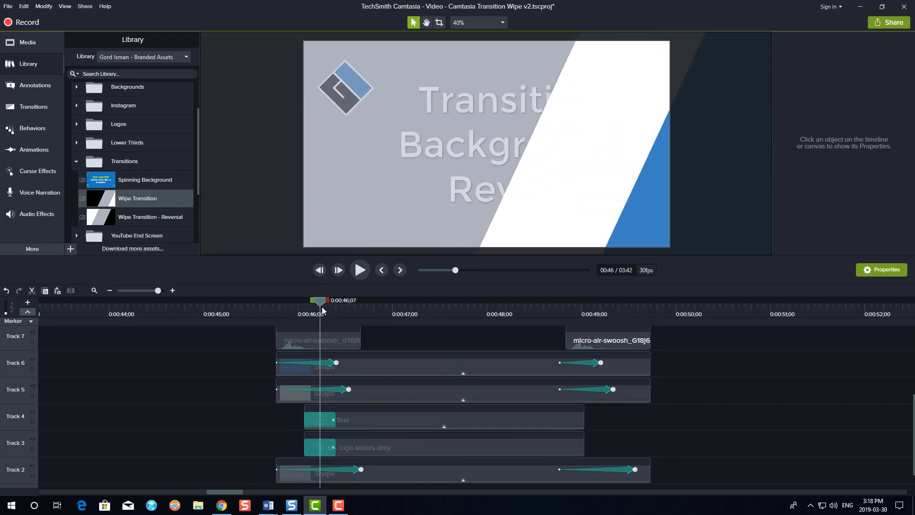
{"action": "left_click_drag", "start_coordinate": [320, 299], "coordinate": [333, 300]}
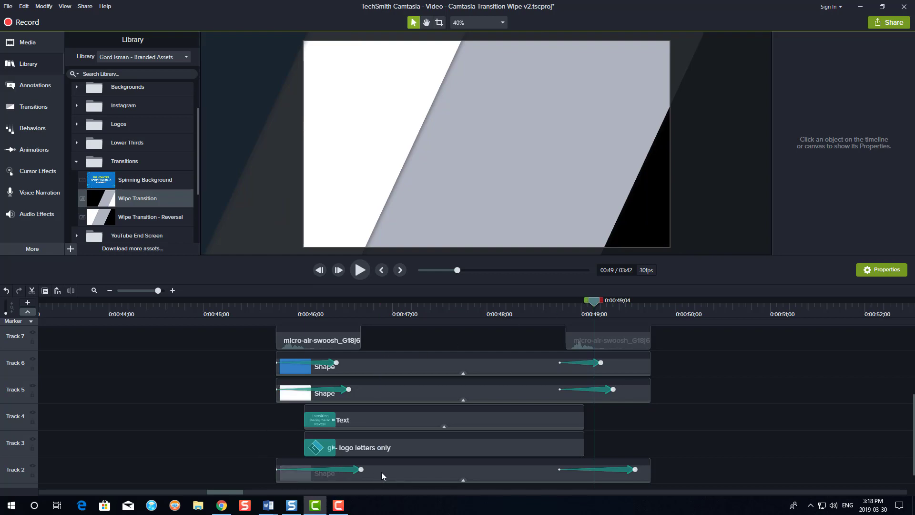
{"action": "left_click", "coordinate": [385, 472]}
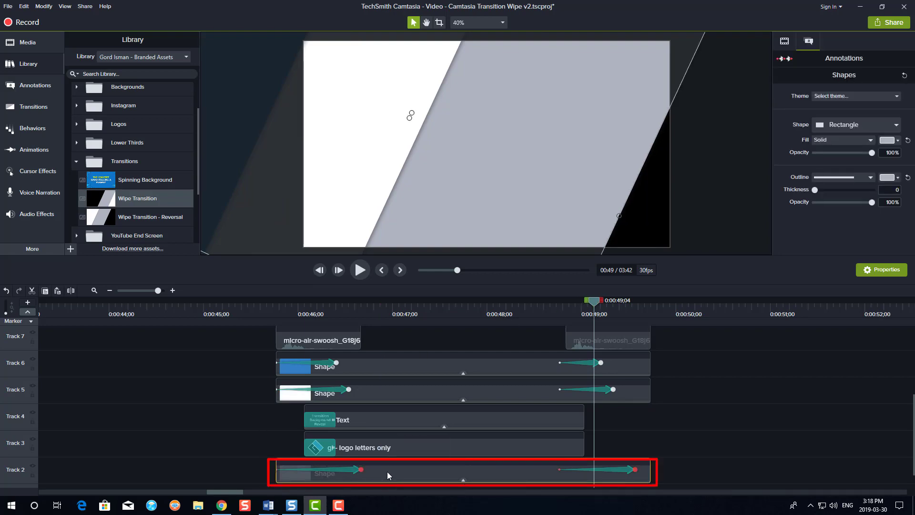
{"action": "mouse_move", "coordinate": [407, 479]}
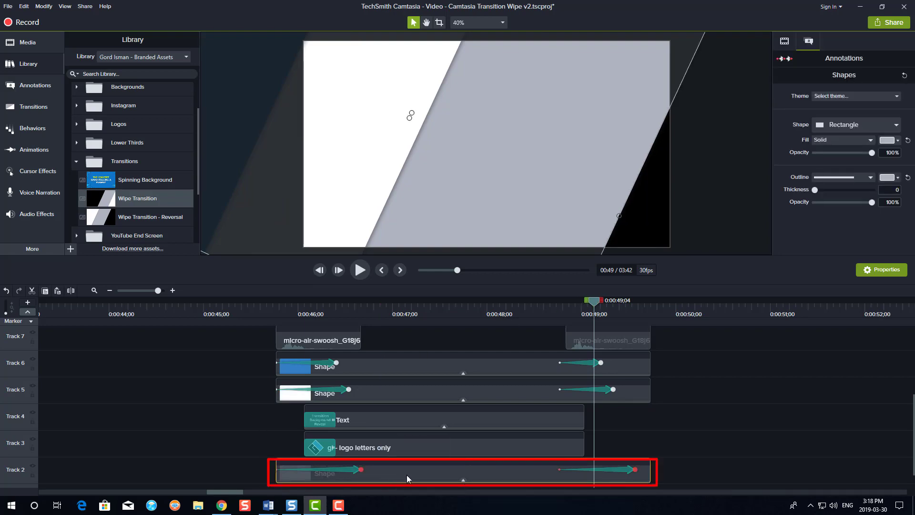
{"action": "left_click", "coordinate": [461, 471]}
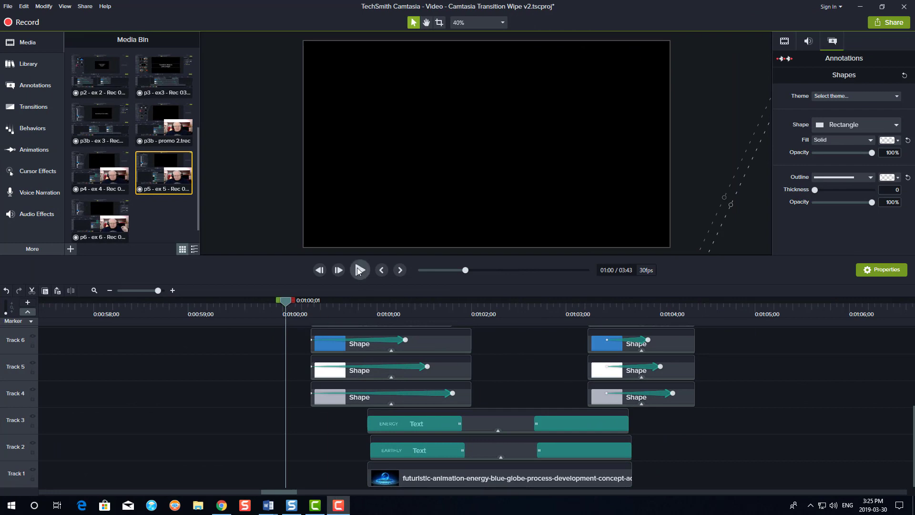
{"action": "left_click", "coordinate": [359, 269]}
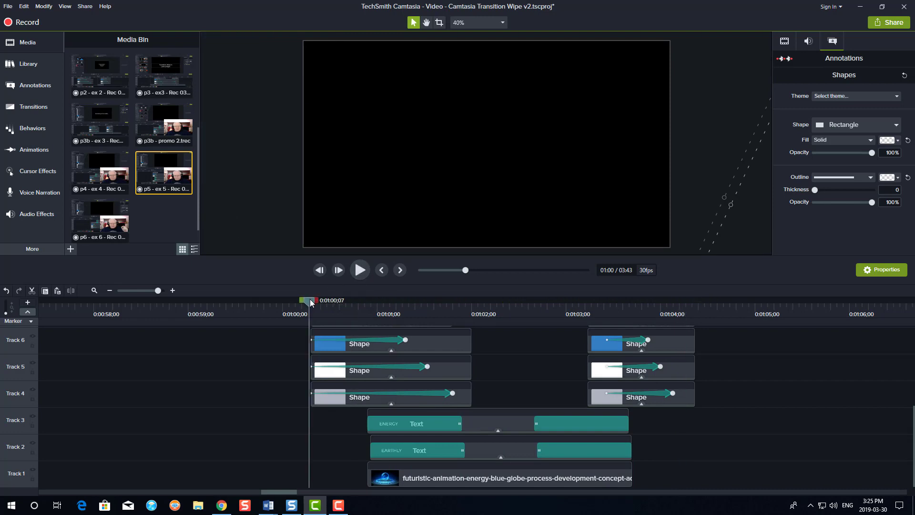
{"action": "left_click_drag", "start_coordinate": [310, 300], "coordinate": [347, 300]}
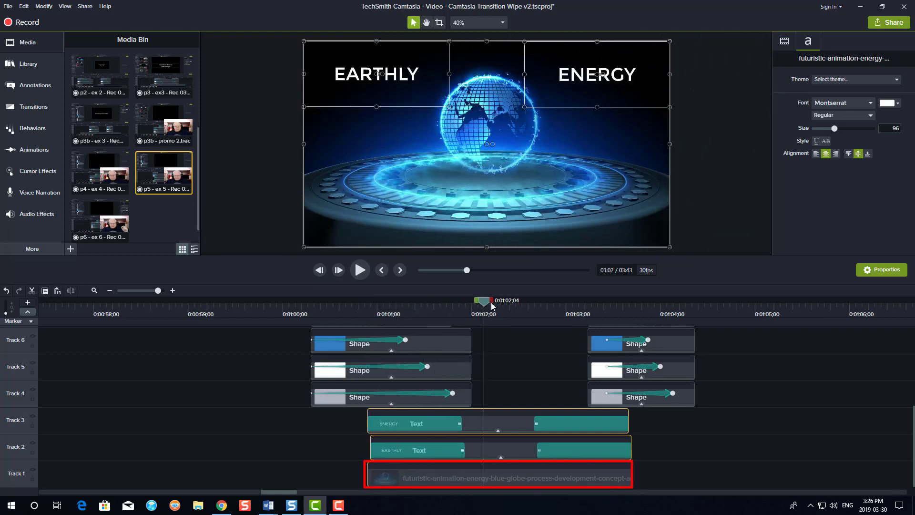
{"action": "left_click_drag", "start_coordinate": [484, 300], "coordinate": [558, 300]}
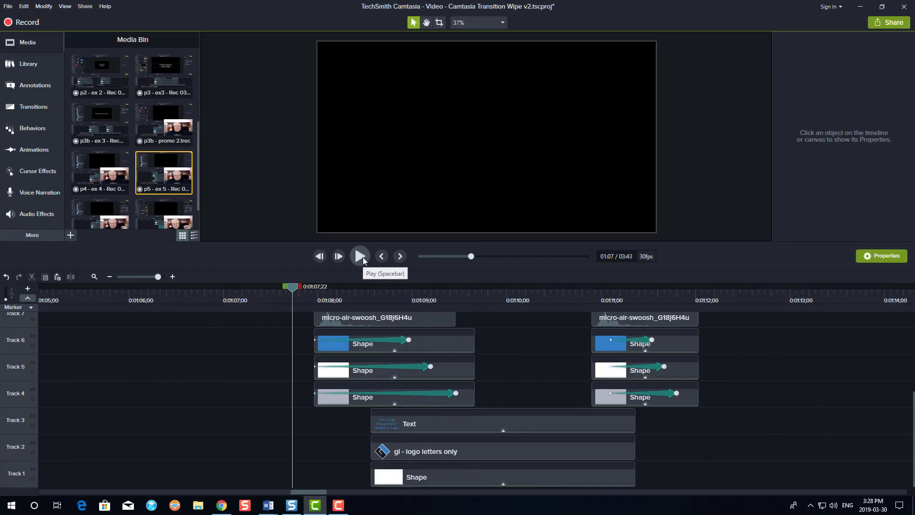
{"action": "left_click", "coordinate": [359, 256]}
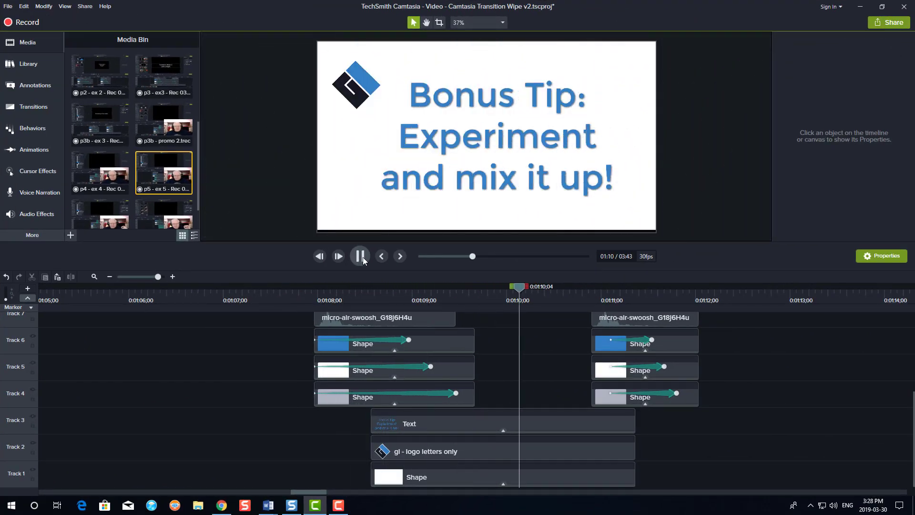
{"action": "left_click", "coordinate": [361, 255]}
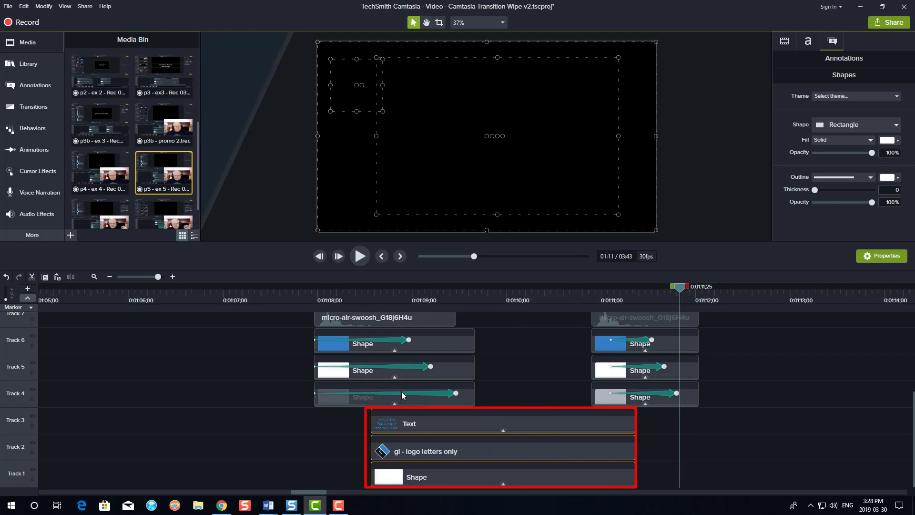
{"action": "left_click", "coordinate": [385, 397]}
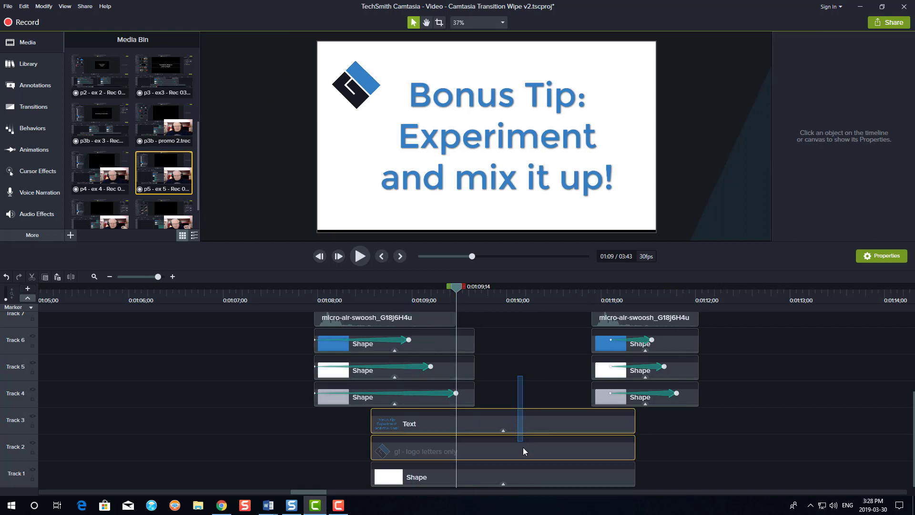
{"action": "left_click", "coordinate": [416, 477]}
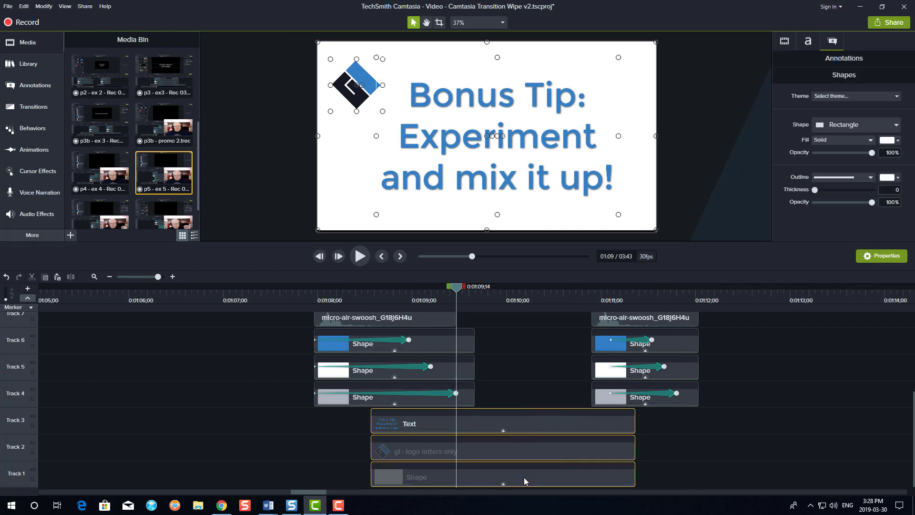